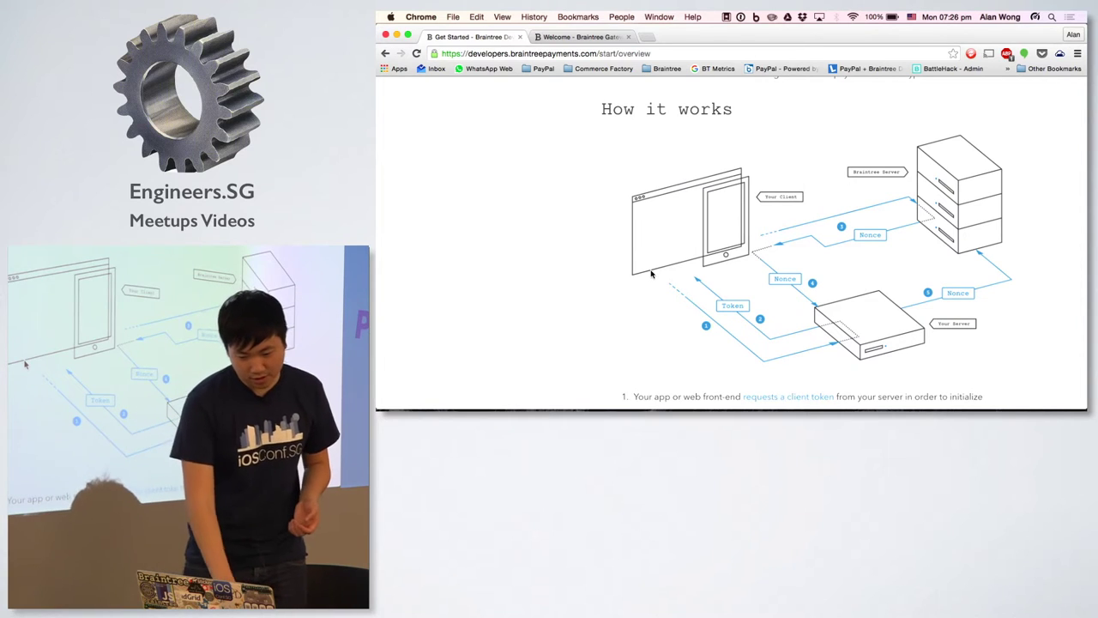
Step: Glance at the iOSBTPayments storyboard in Xcode, then switch to the SwagShop project in Sublime Text
scroll("down", 3)
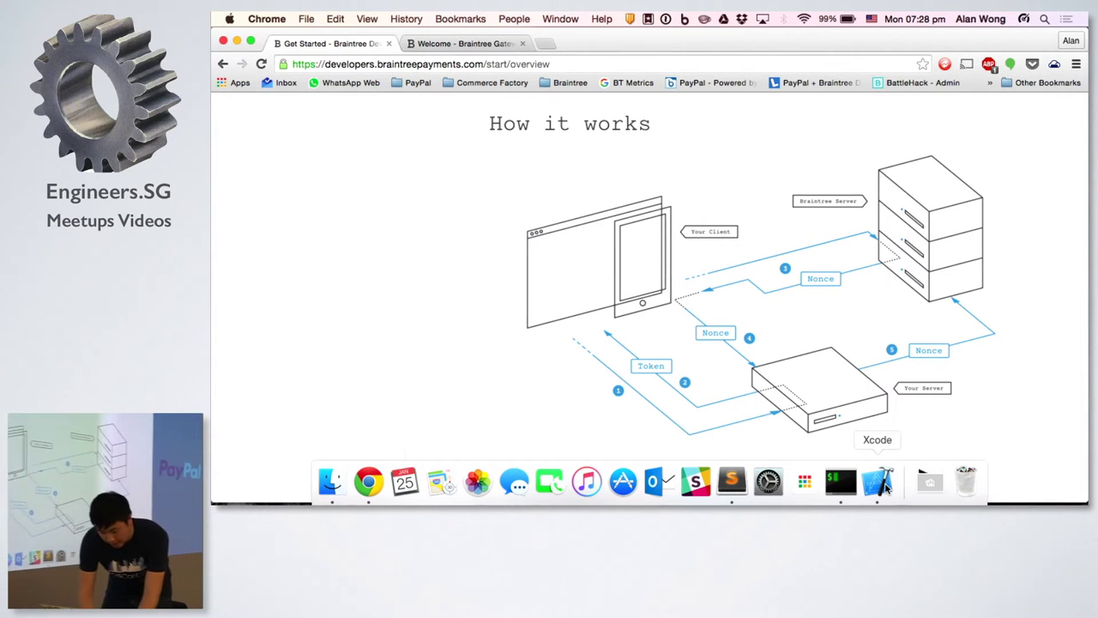
left_click(876, 480)
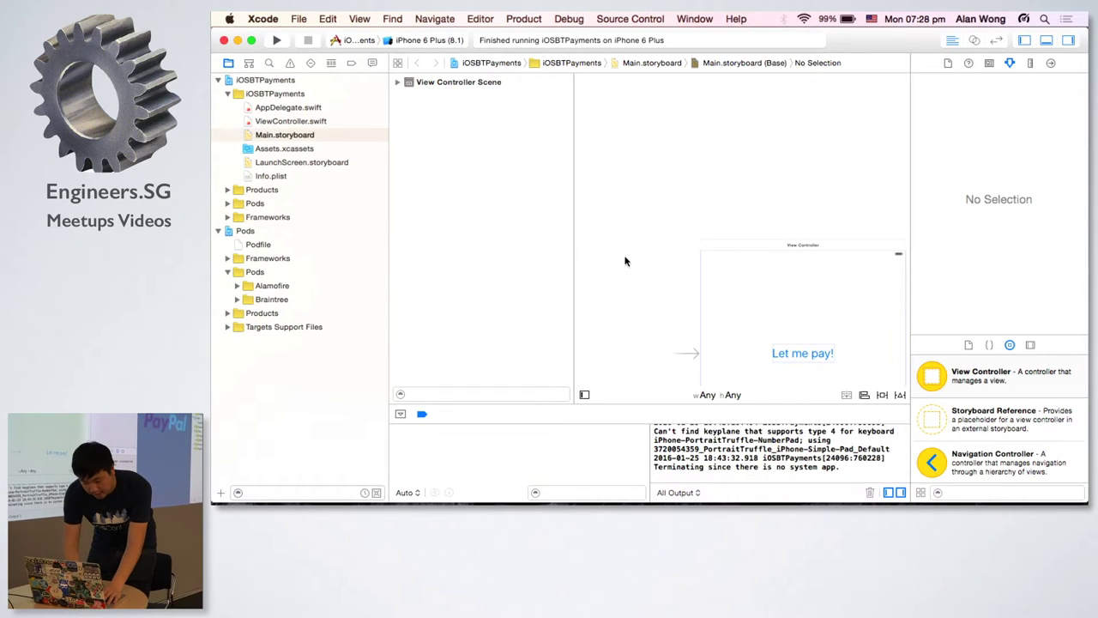
scroll("up", 3)
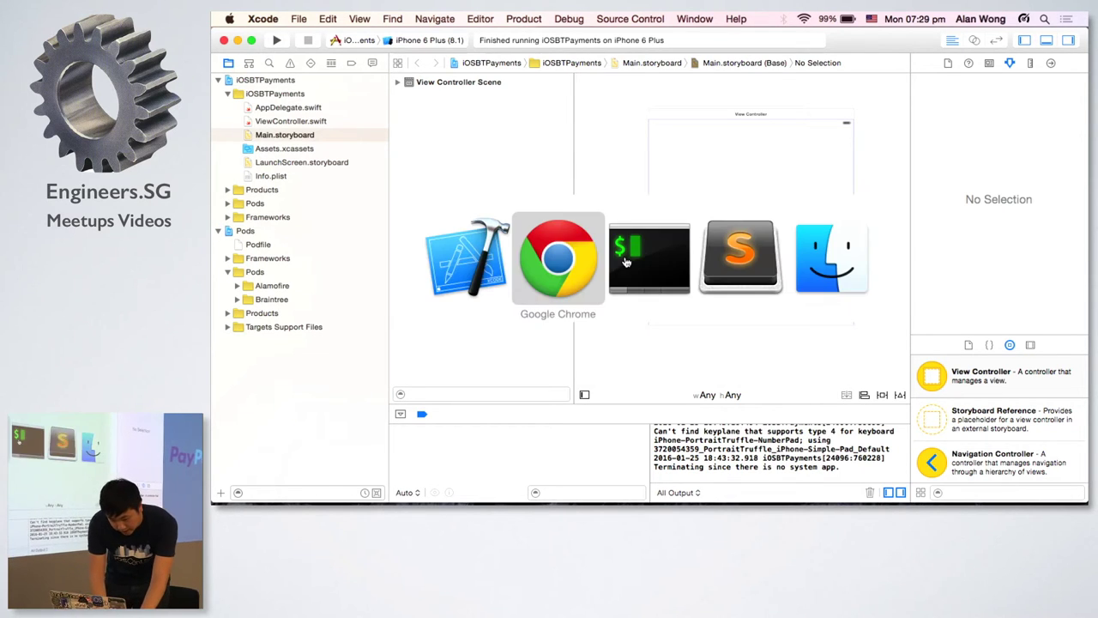
left_click(740, 258)
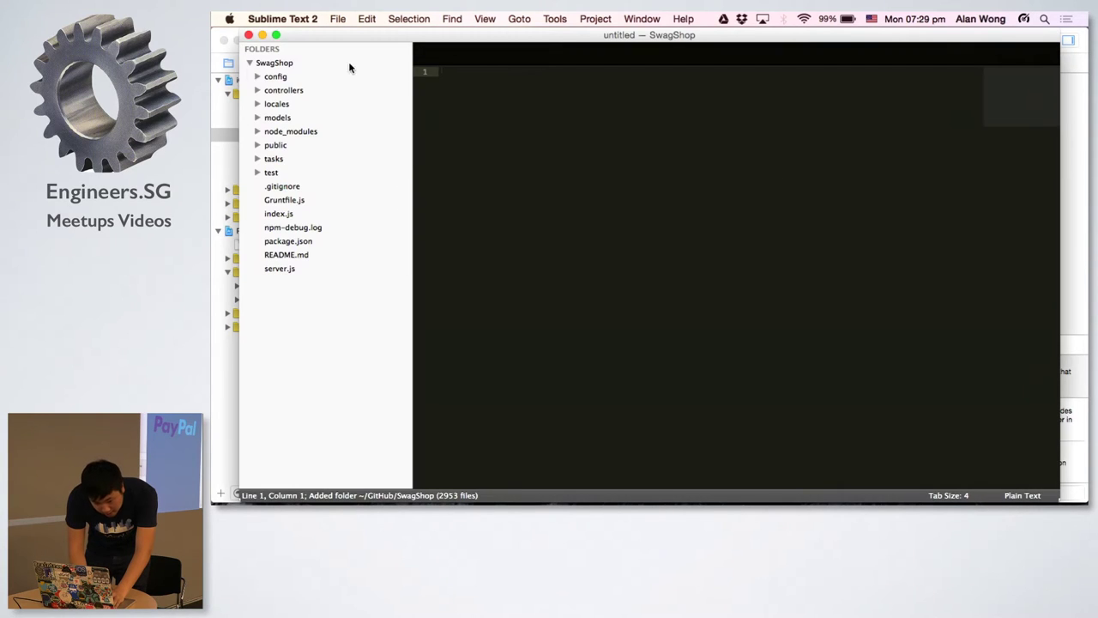
Step: Open controllers/index.js to show the Braintree gateway setup, then return to Chrome
left_click(283, 90)
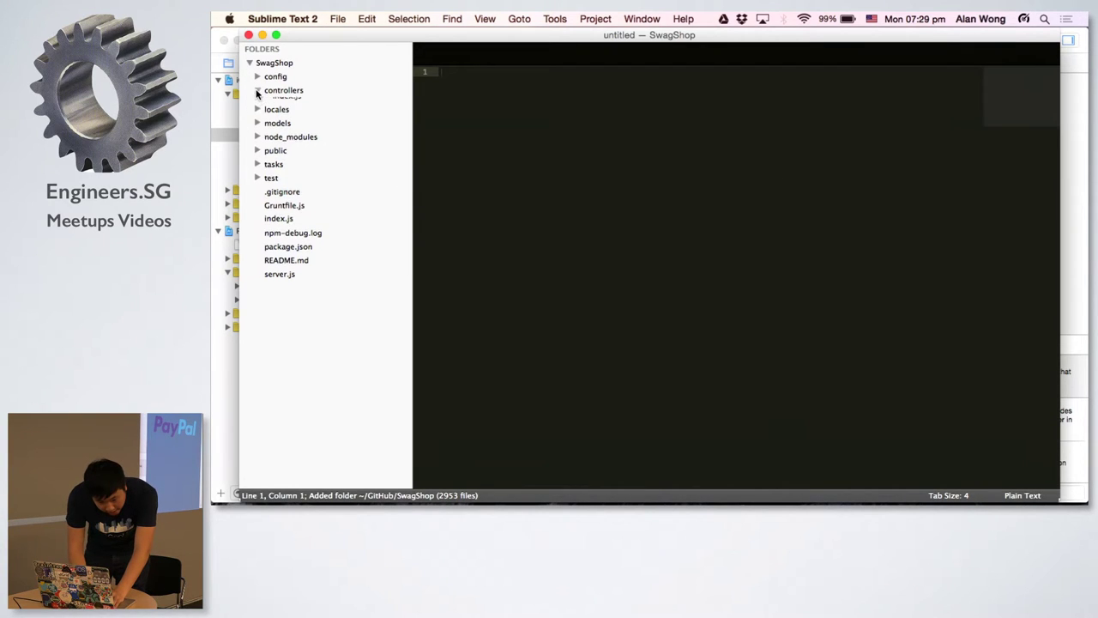
left_click(287, 103)
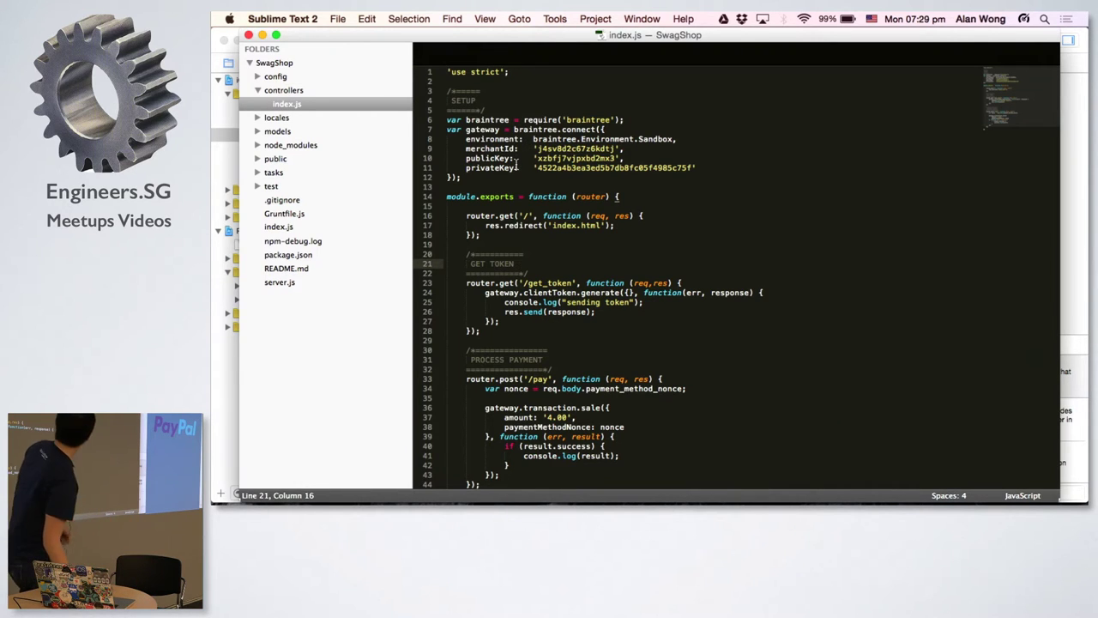
left_click(283, 18)
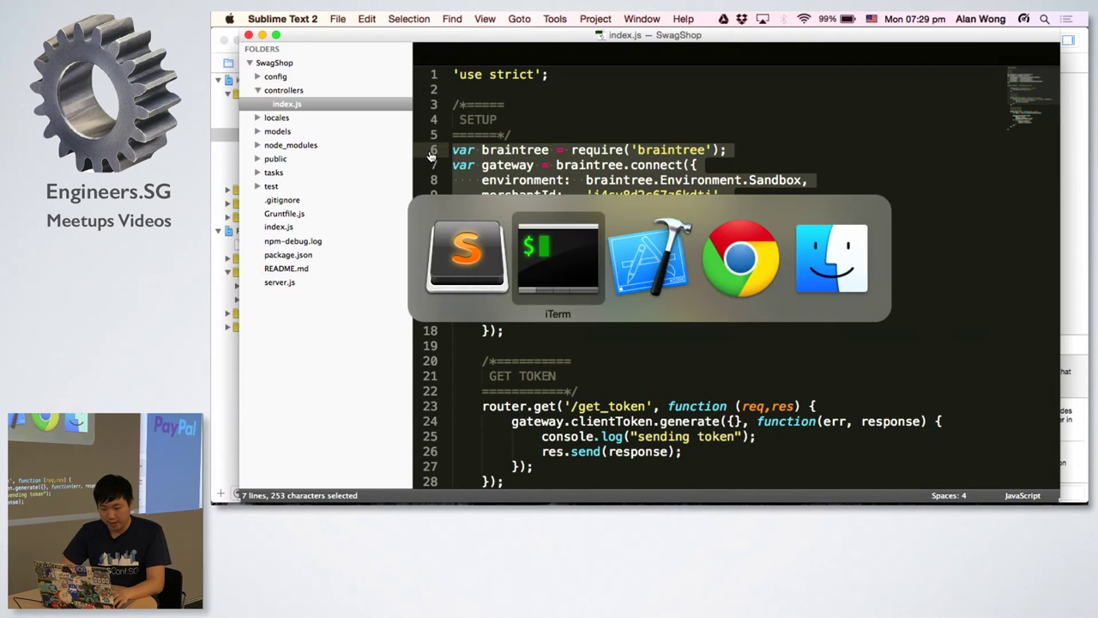
left_click(740, 258)
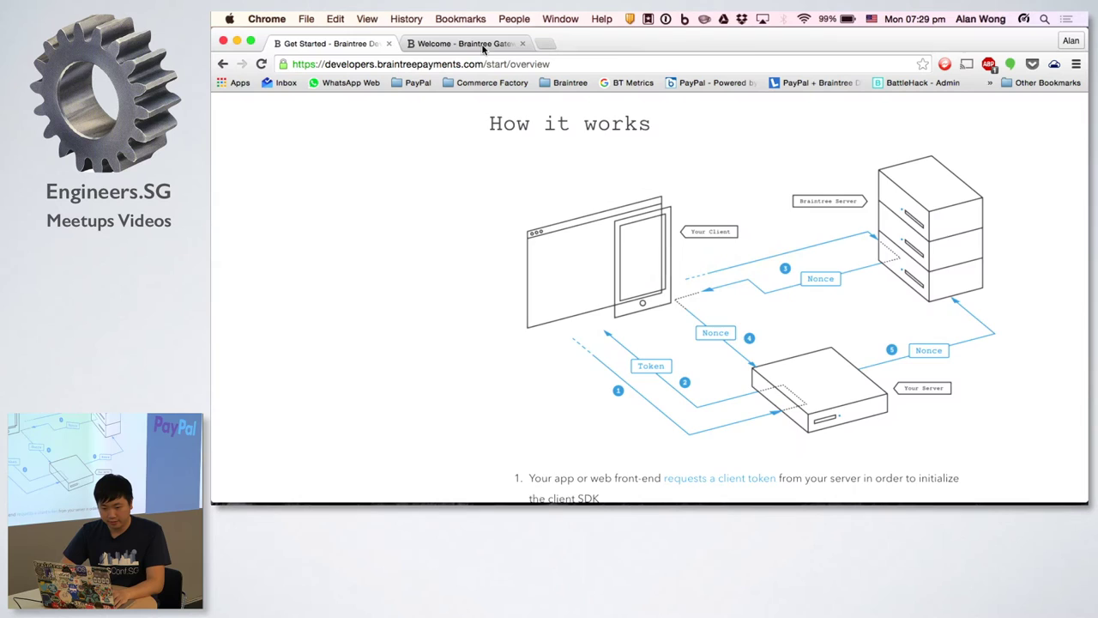
Step: View the sandbox account's API key authorizations under My User, then return to index.js
left_click(463, 43)
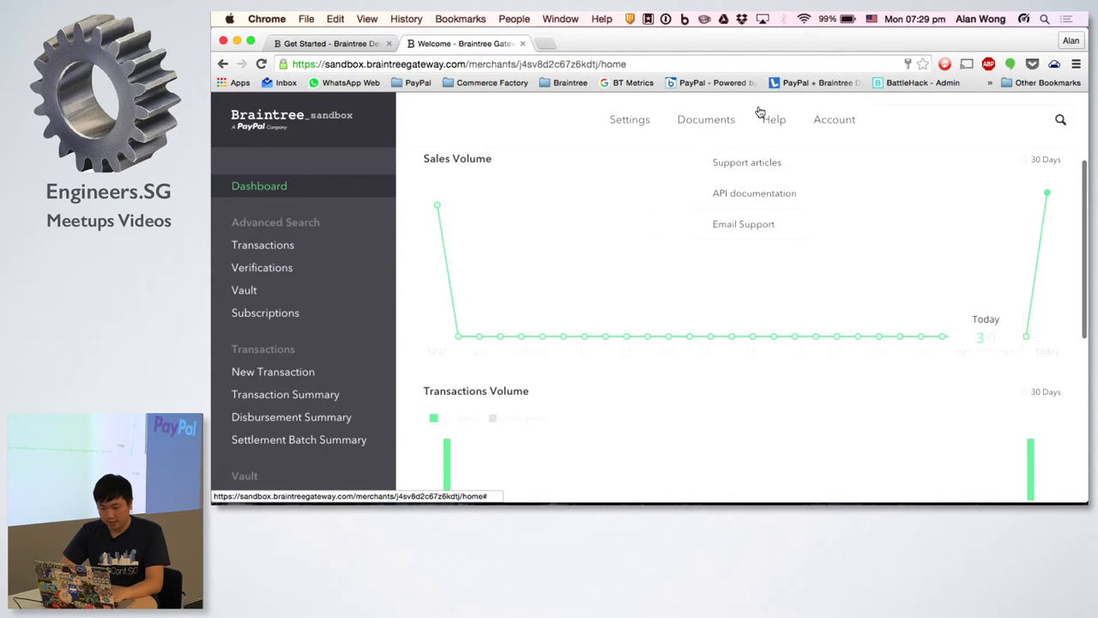
left_click(834, 119)
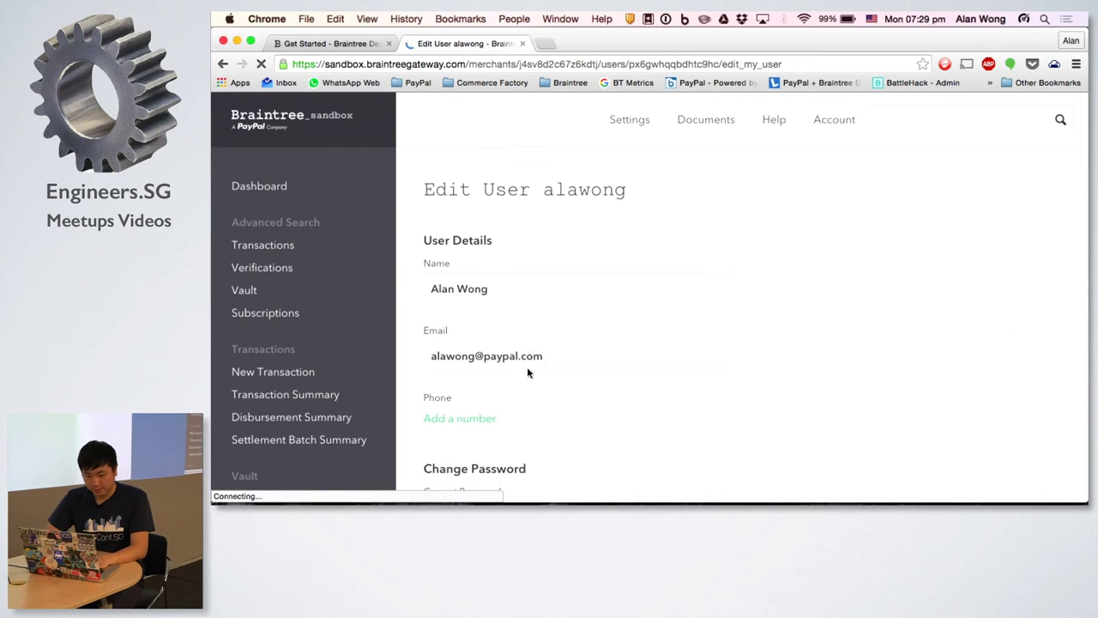
scroll("down", 3)
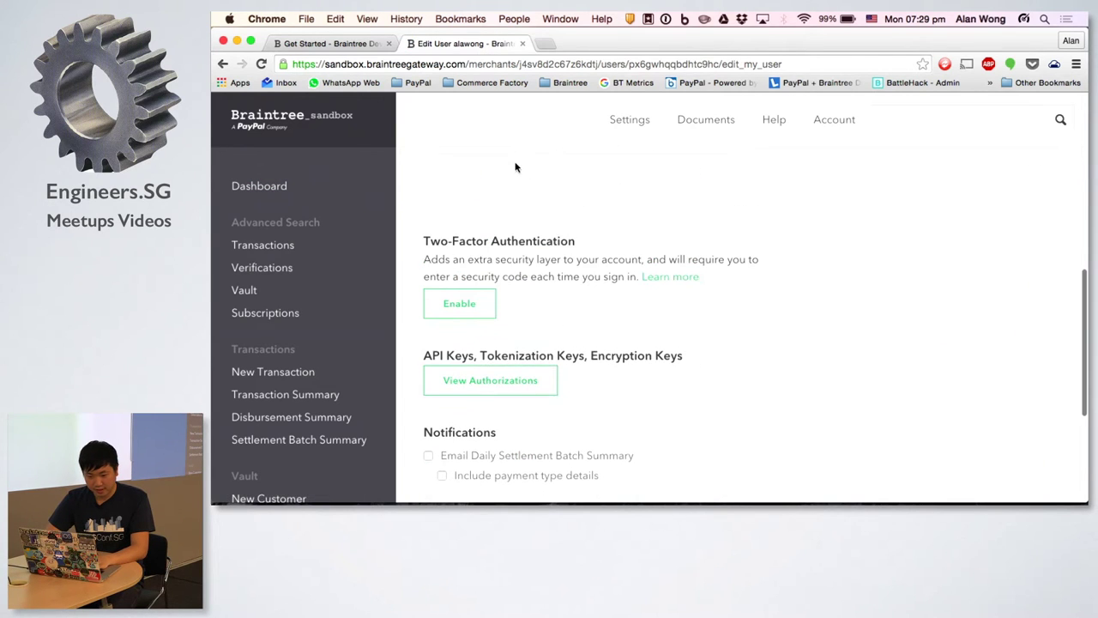
left_click(490, 380)
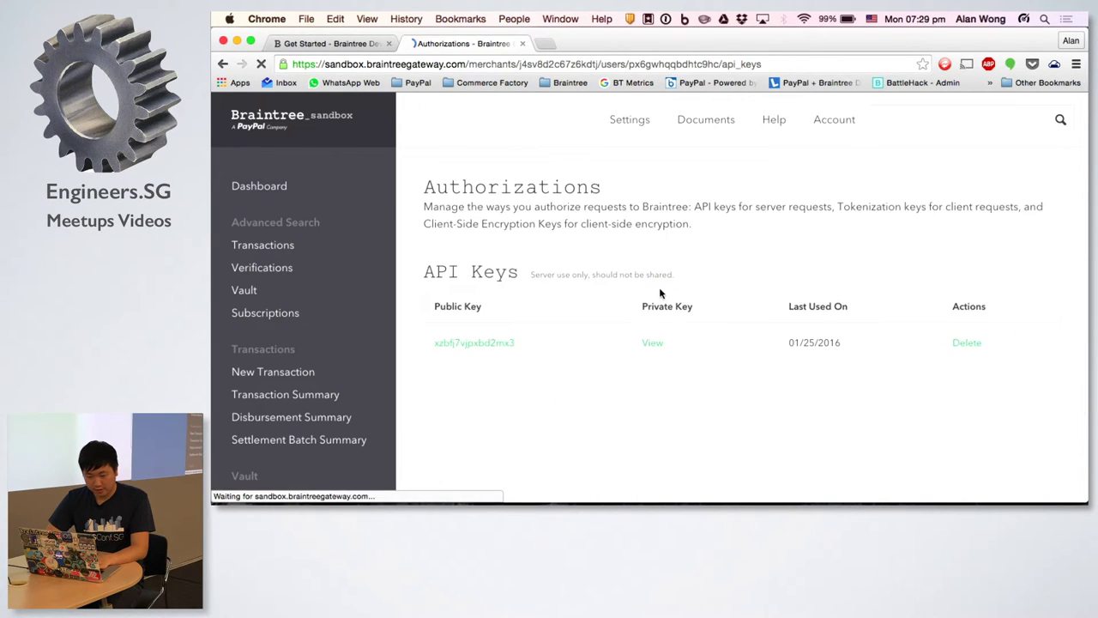
left_click(652, 342)
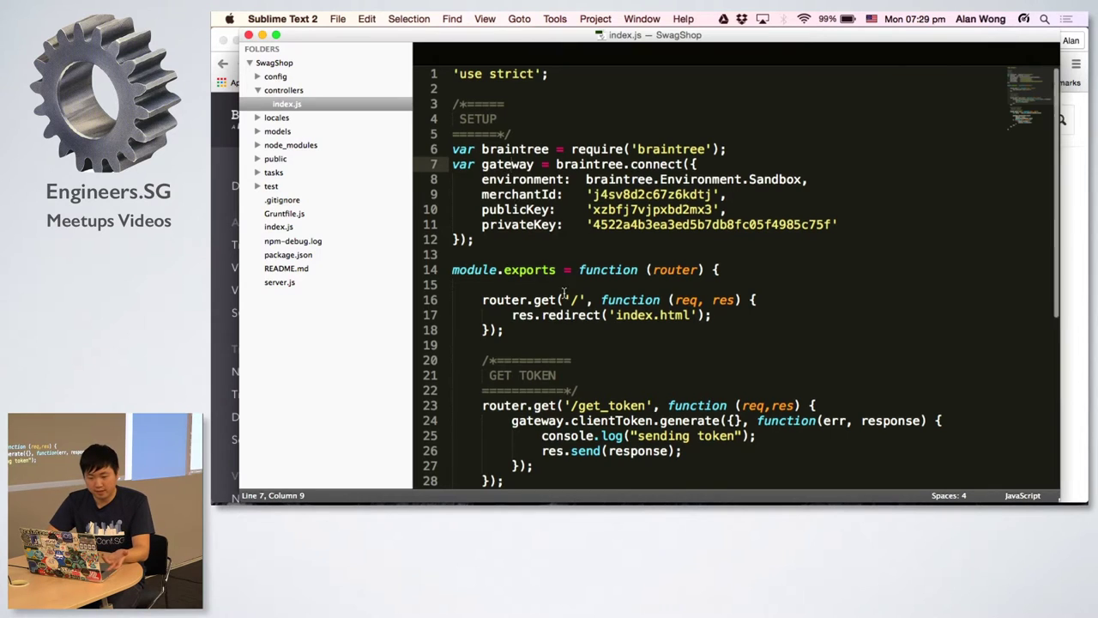
scroll("down", 3)
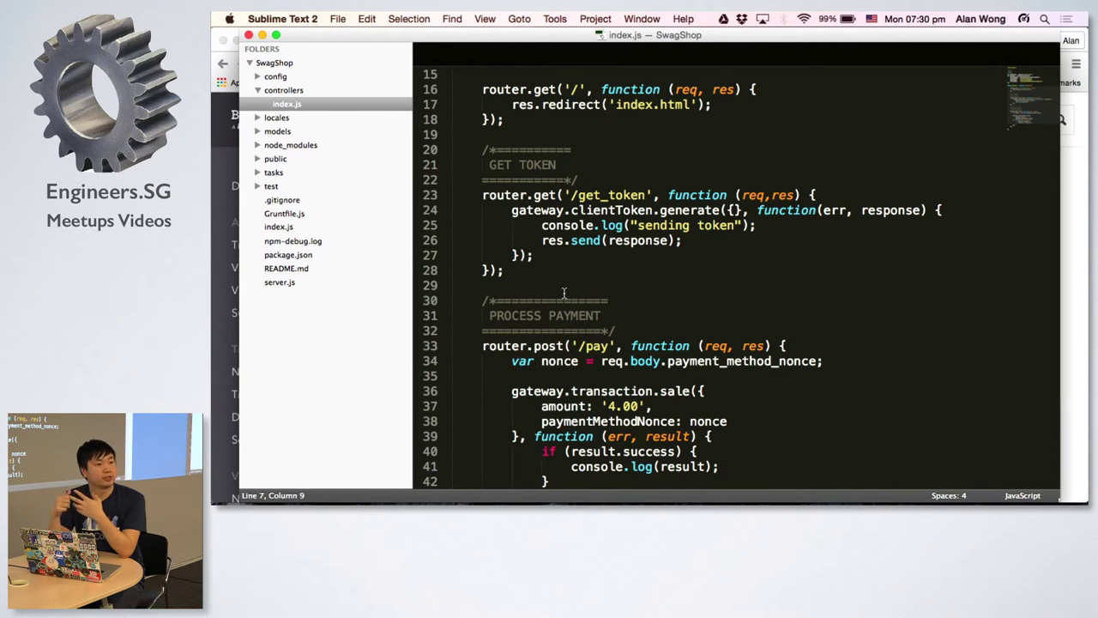
mouse_move(516, 285)
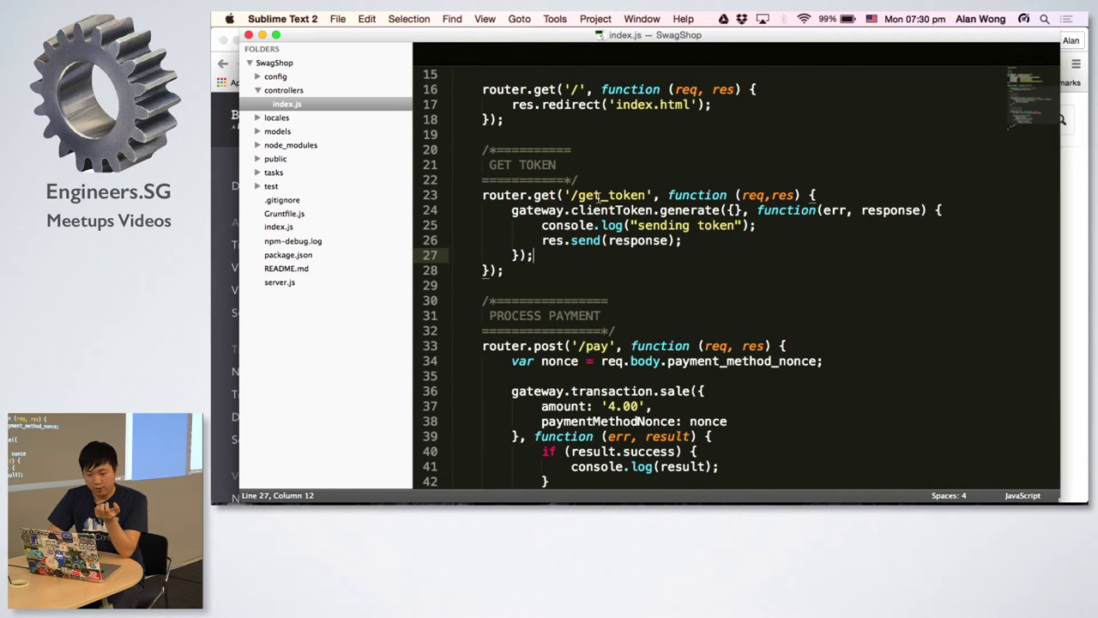
double_click(537, 210)
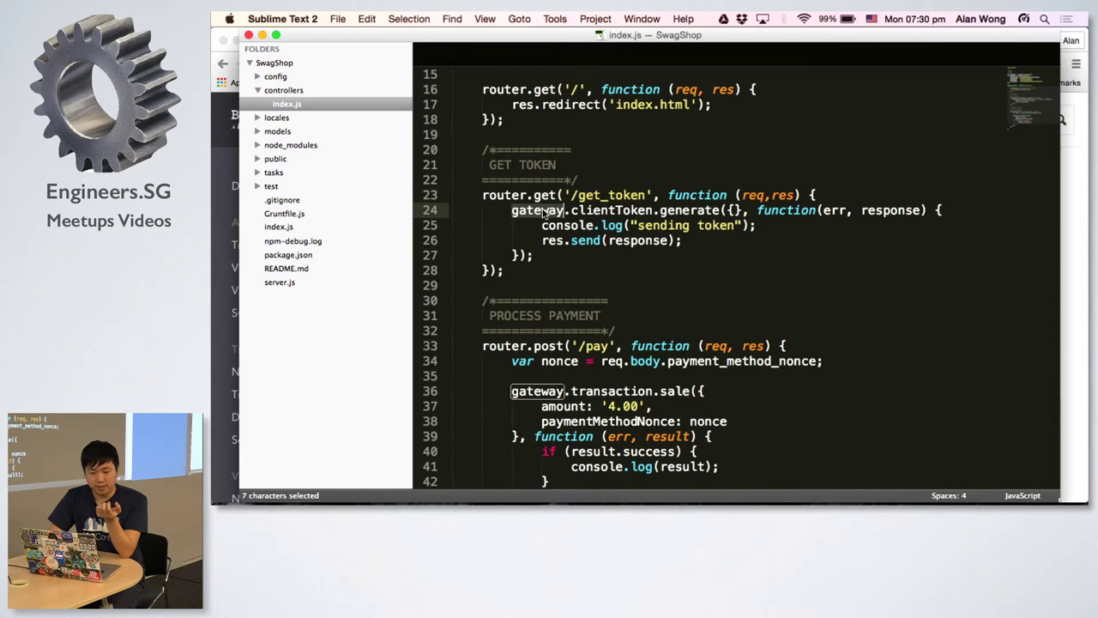
scroll("up", 3)
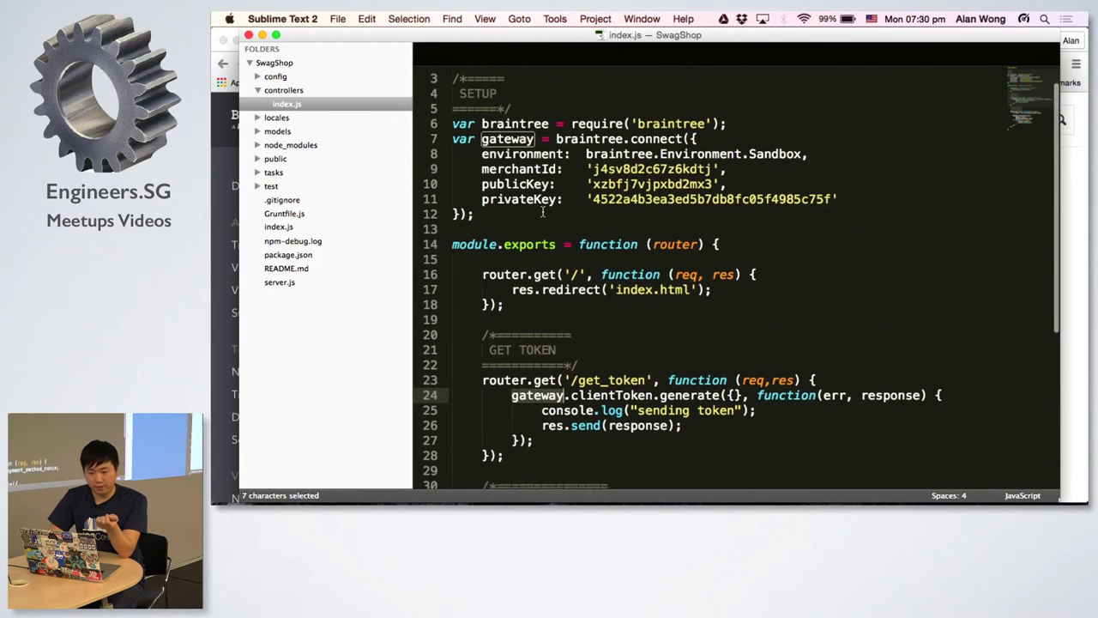
scroll("down", 3)
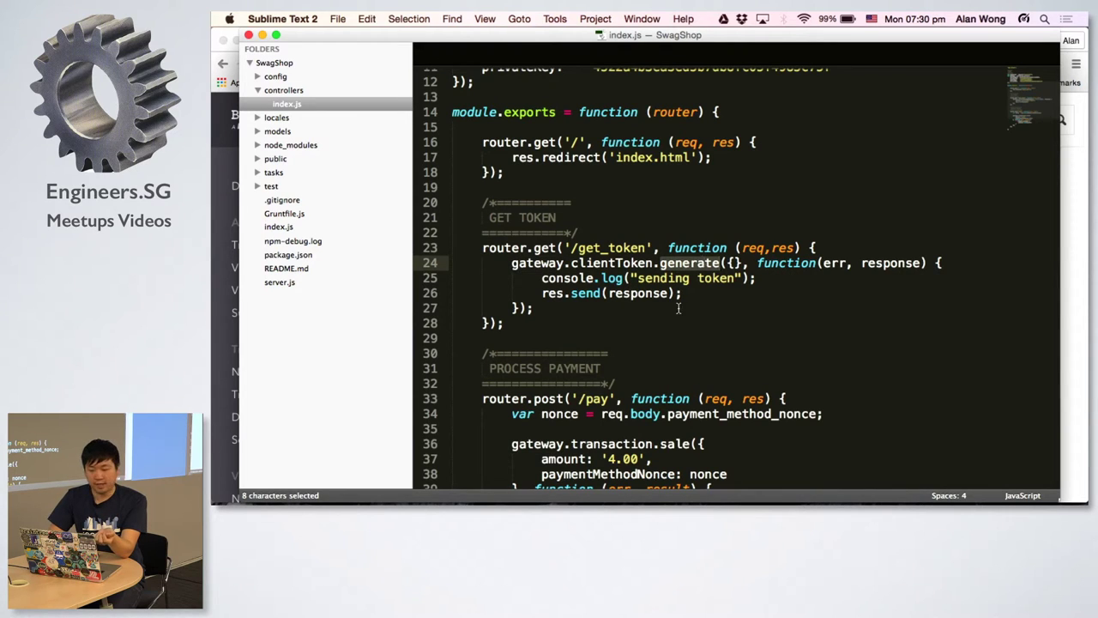
left_click(682, 293)
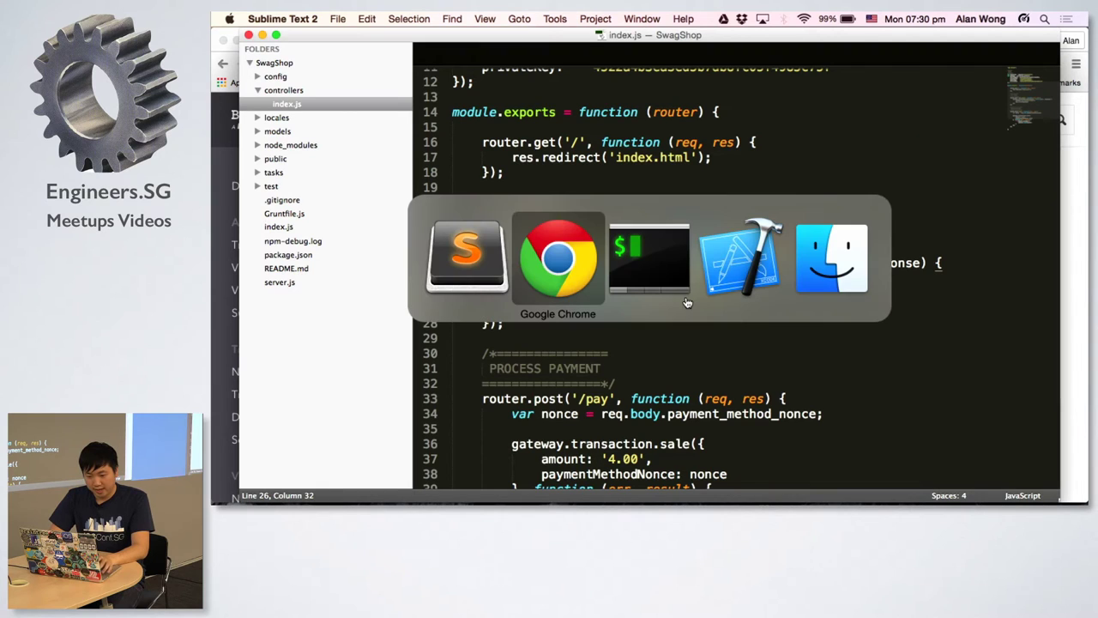
Step: Open ViewController.swift and apply the Presentation font theme for larger code
left_click(740, 257)
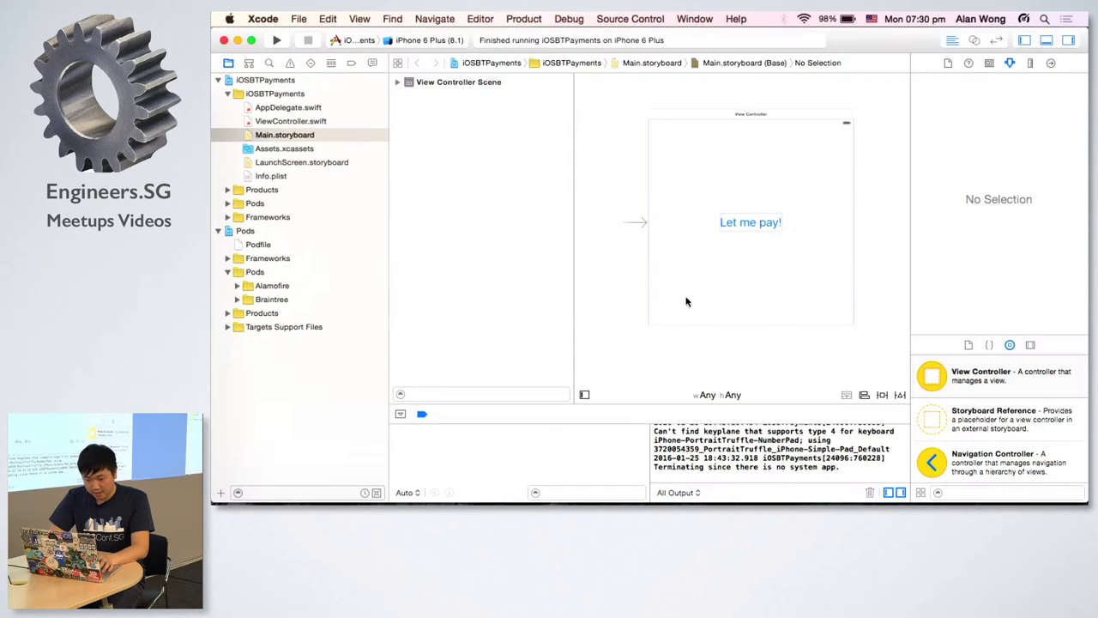
mouse_move(296, 110)
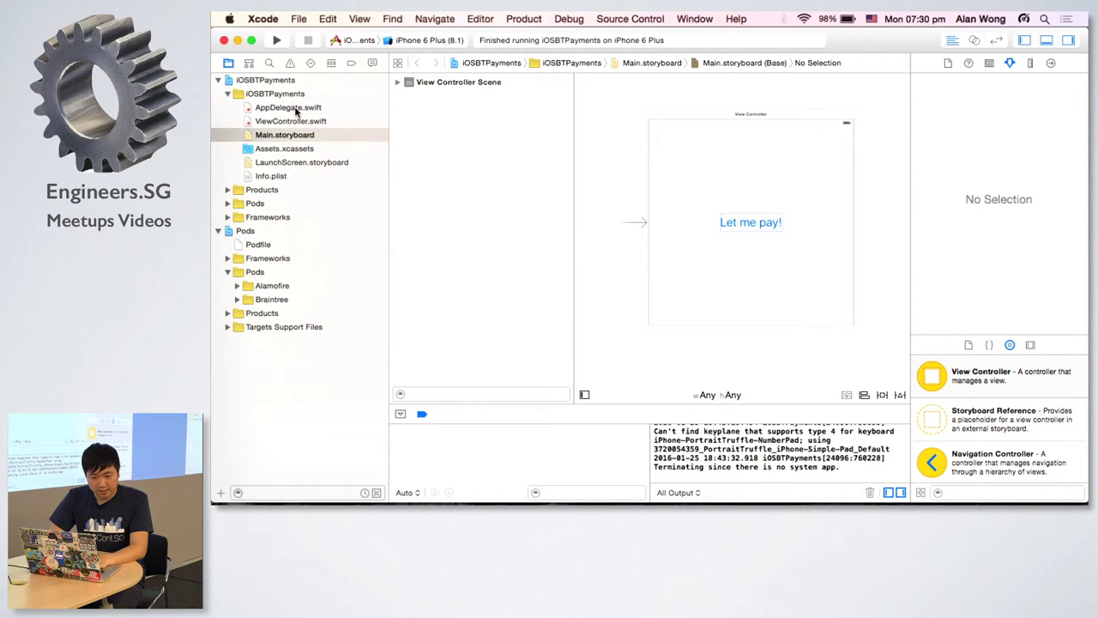
left_click(287, 106)
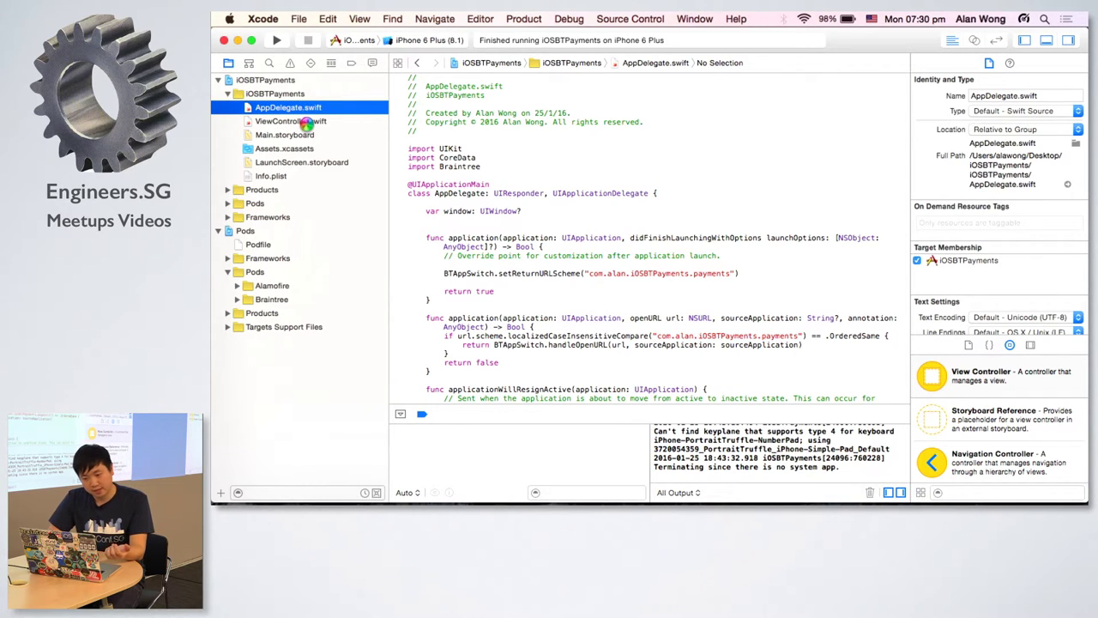
left_click(262, 19)
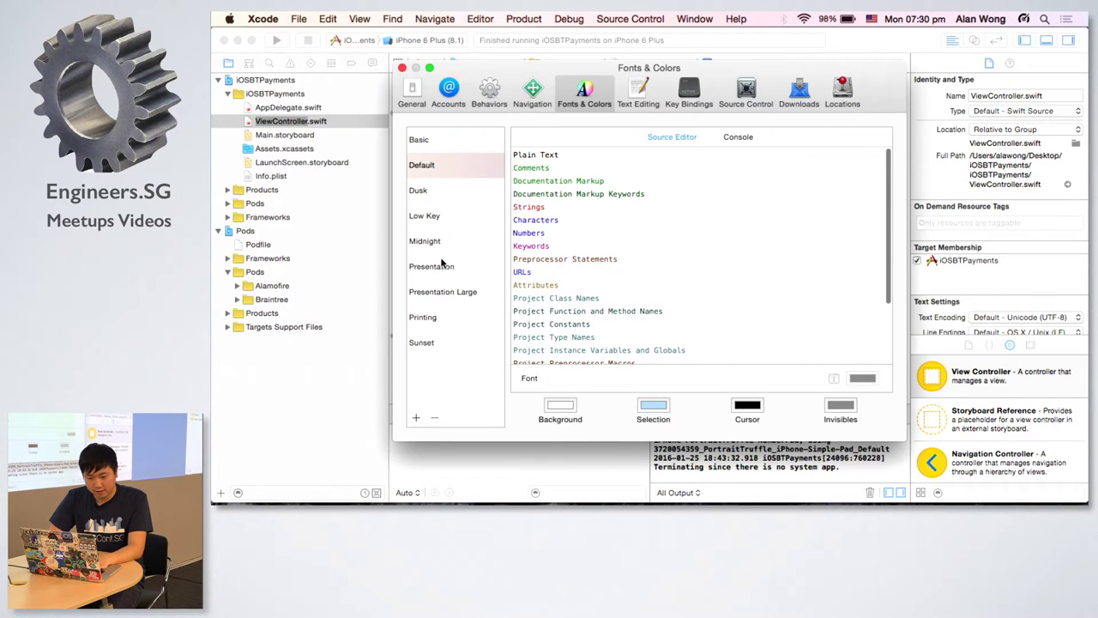
left_click(432, 266)
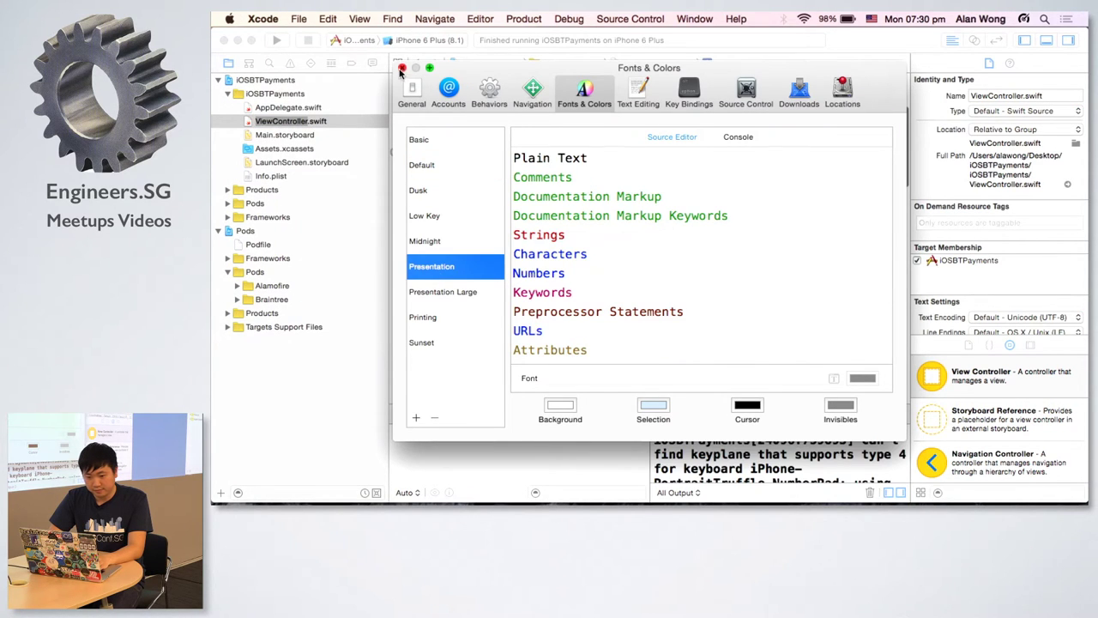
left_click(401, 68)
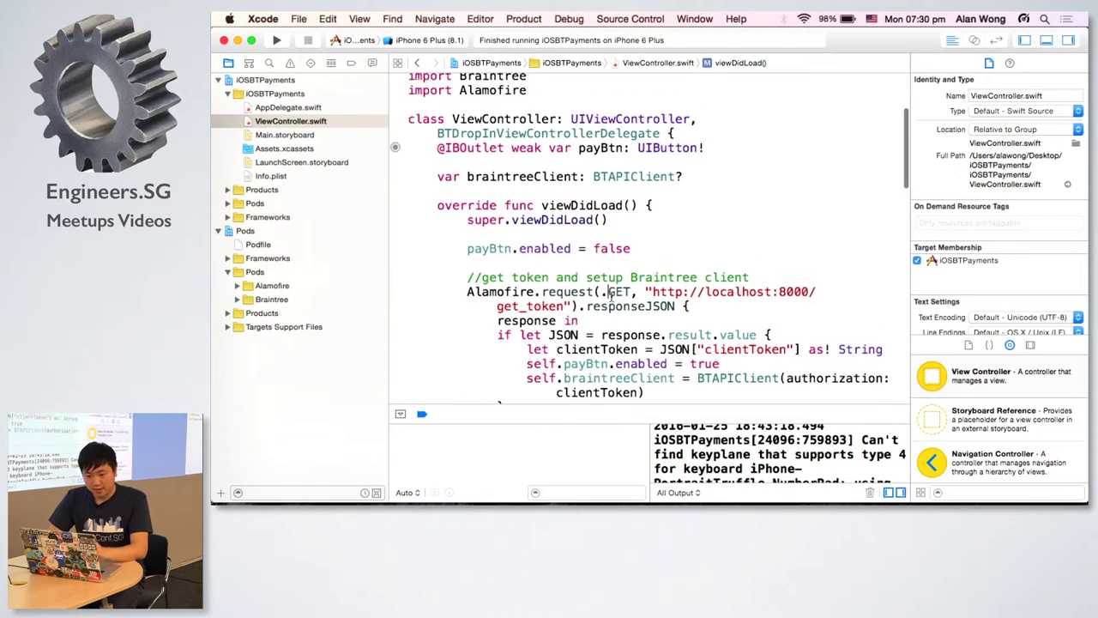
scroll("up", 3)
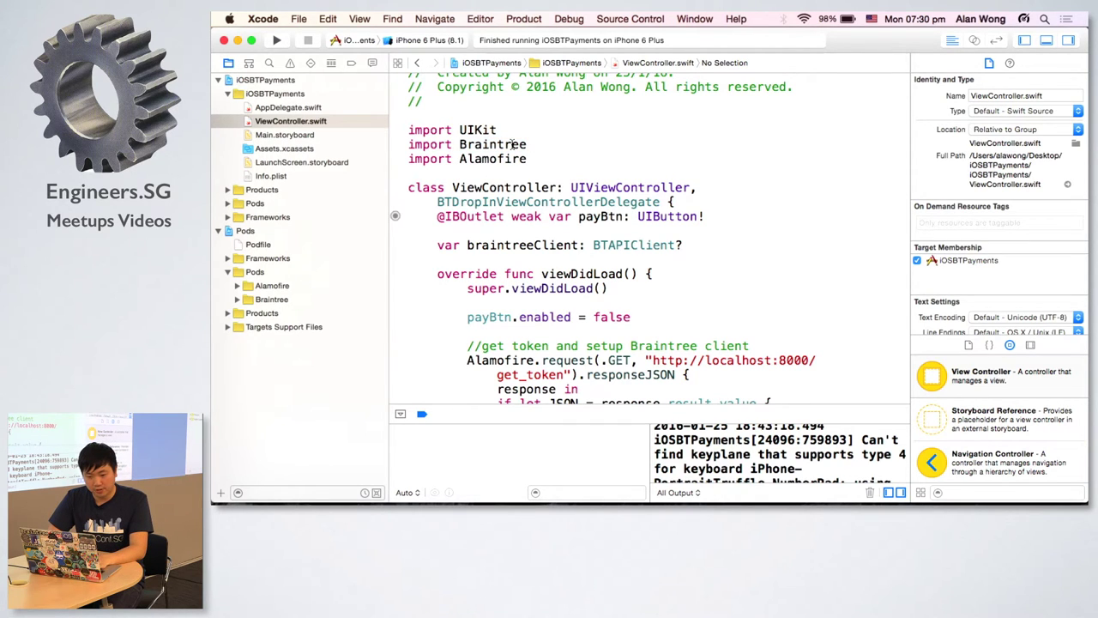
scroll("down", 3)
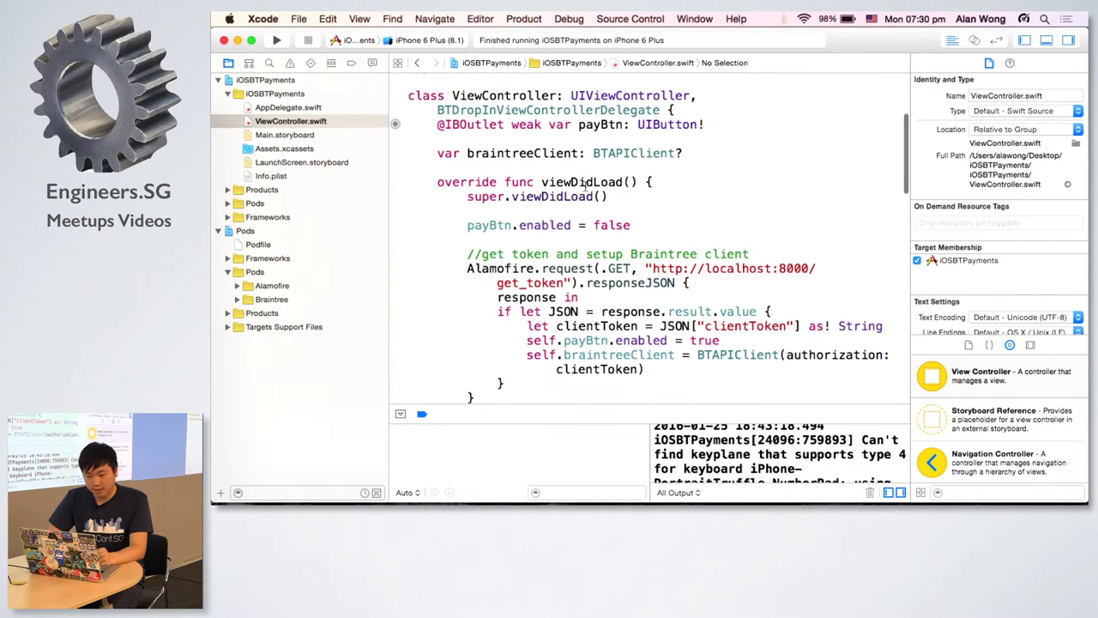
scroll("up", 3)
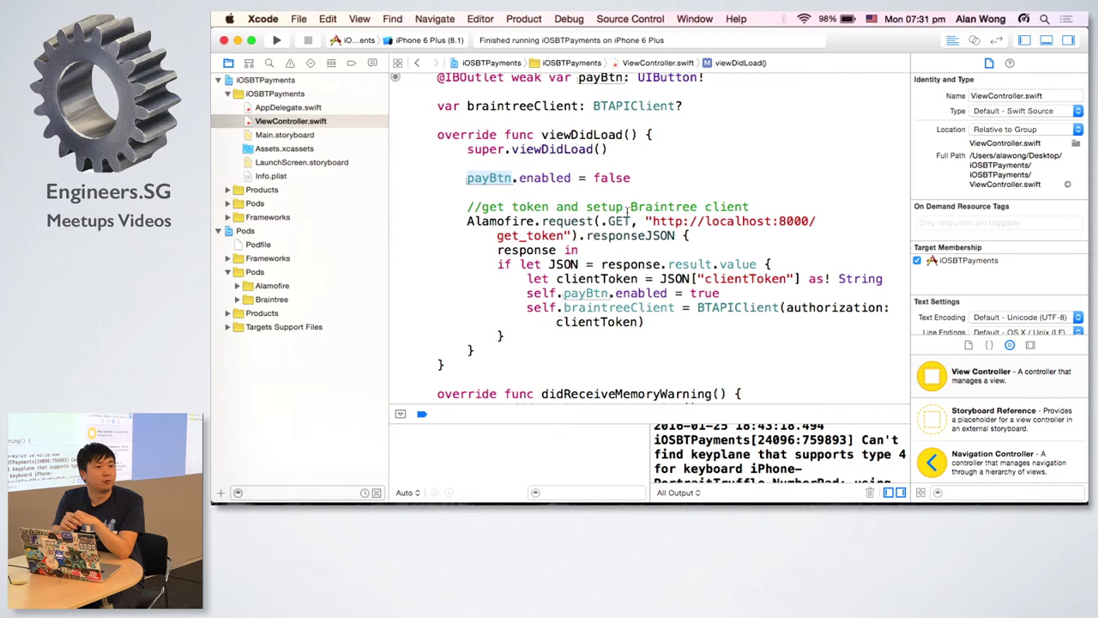
scroll("down", 3)
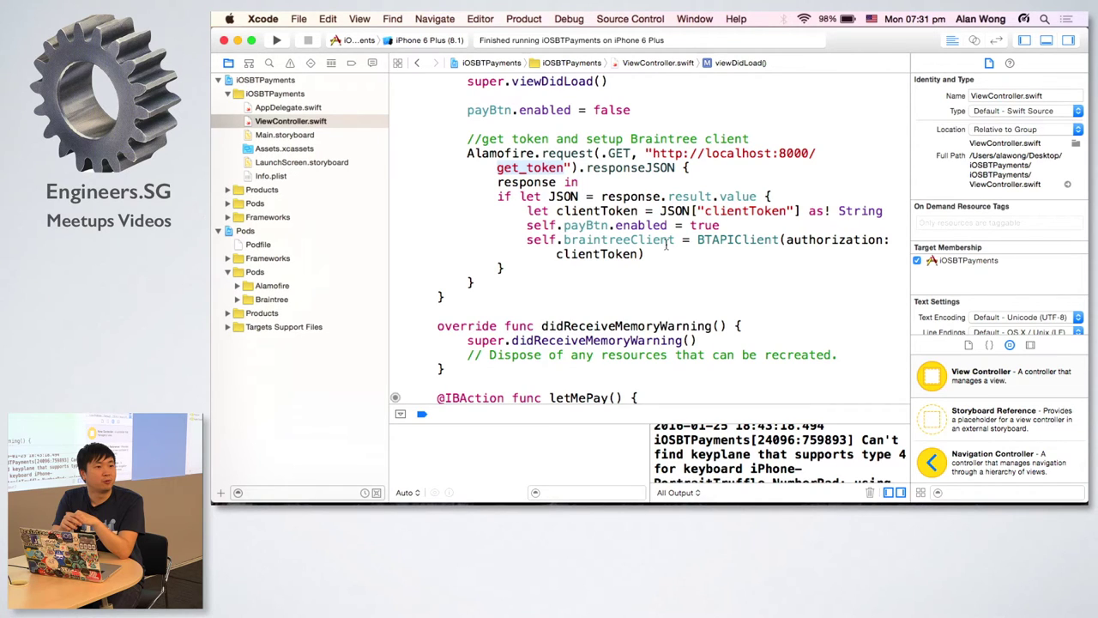
double_click(618, 239)
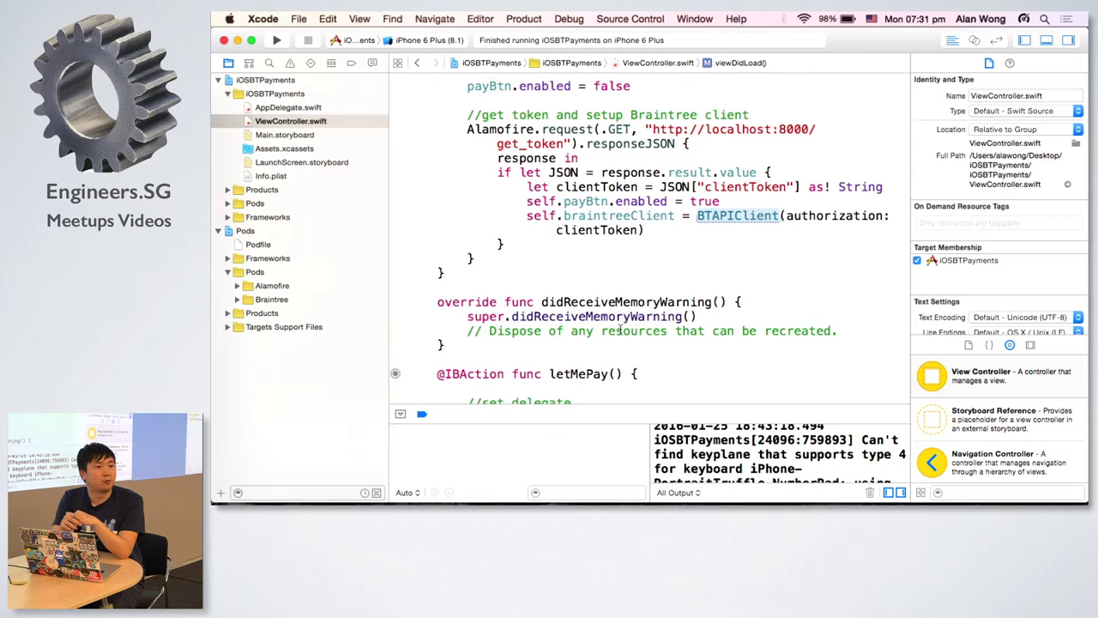
scroll("down", 3)
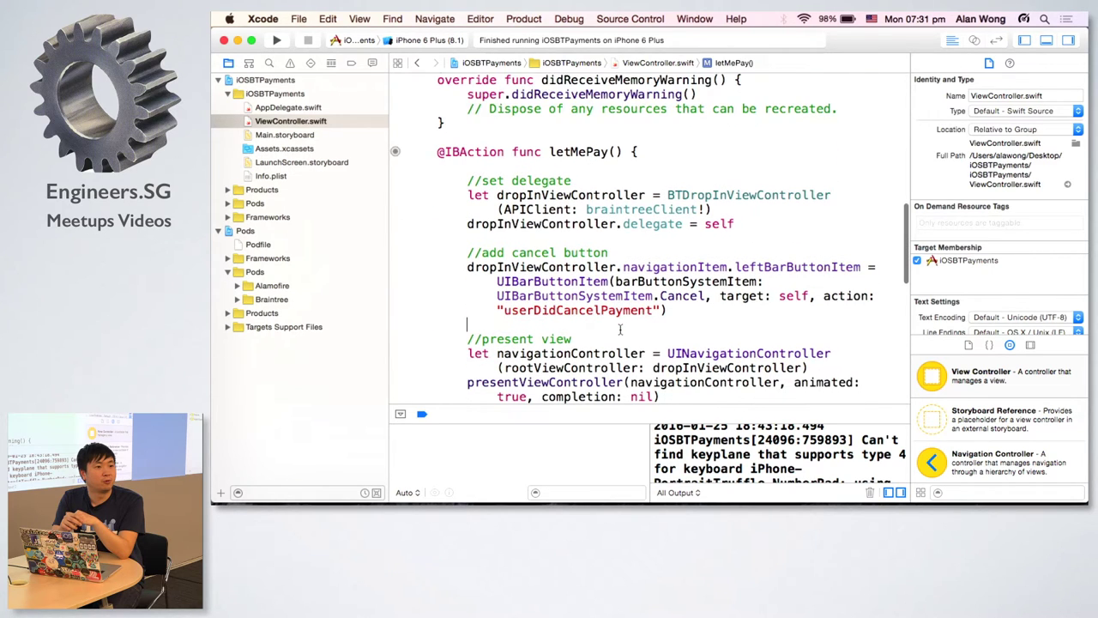
scroll("up", 3)
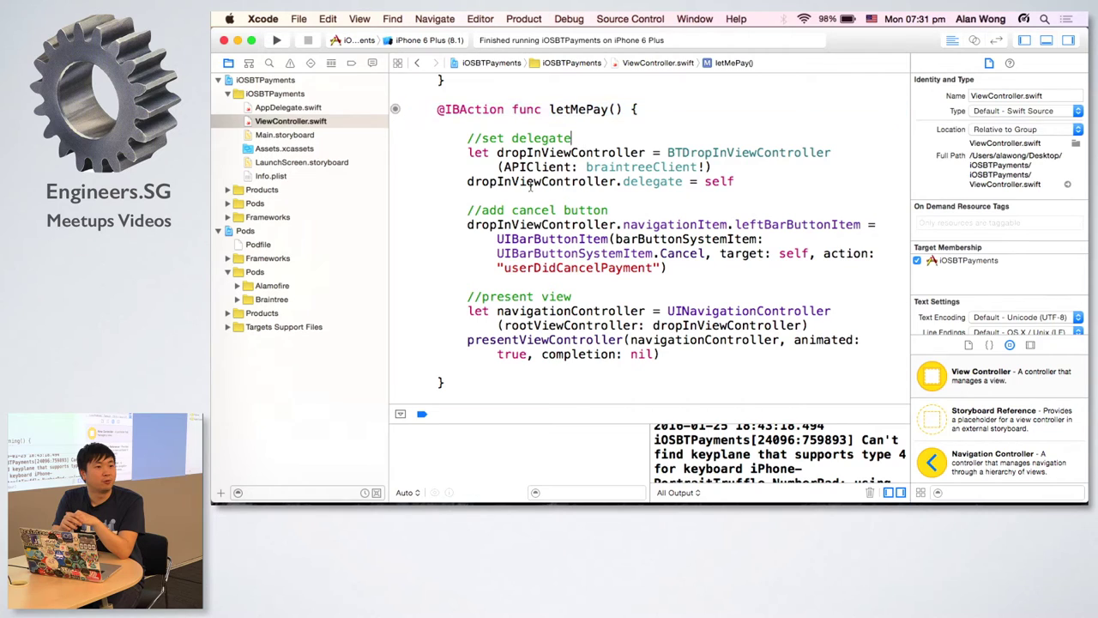
left_click(290, 121)
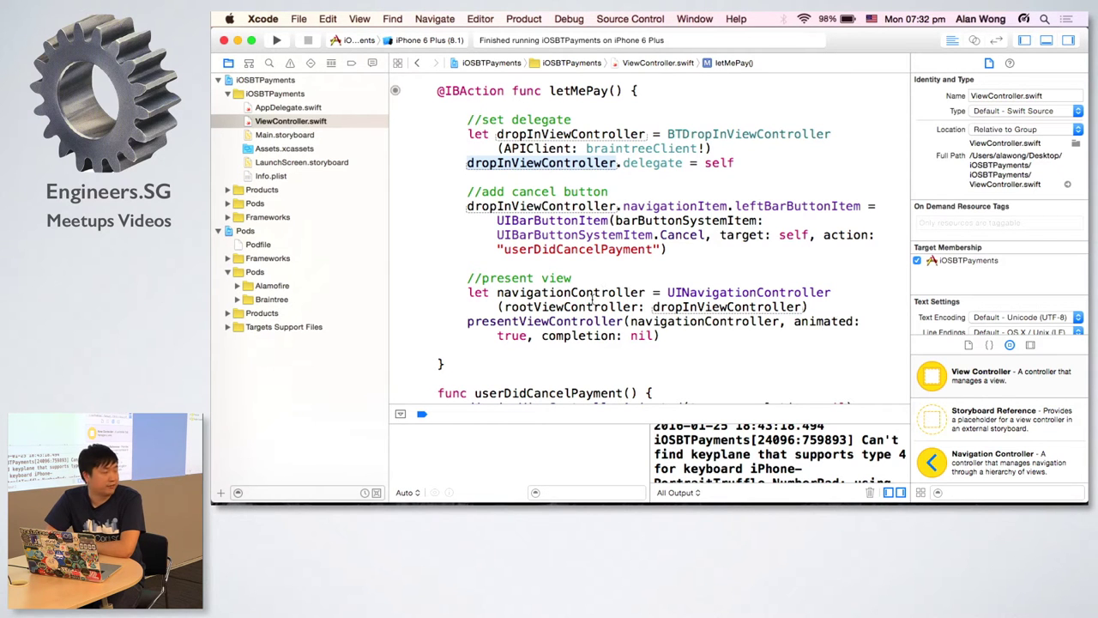
double_click(570, 293)
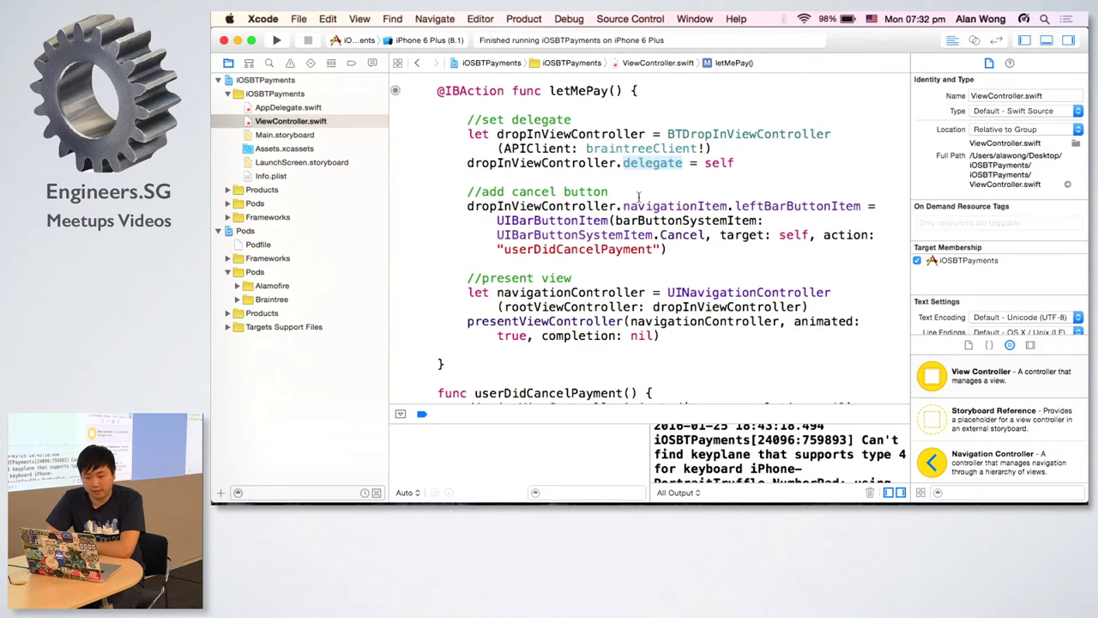
scroll("down", 3)
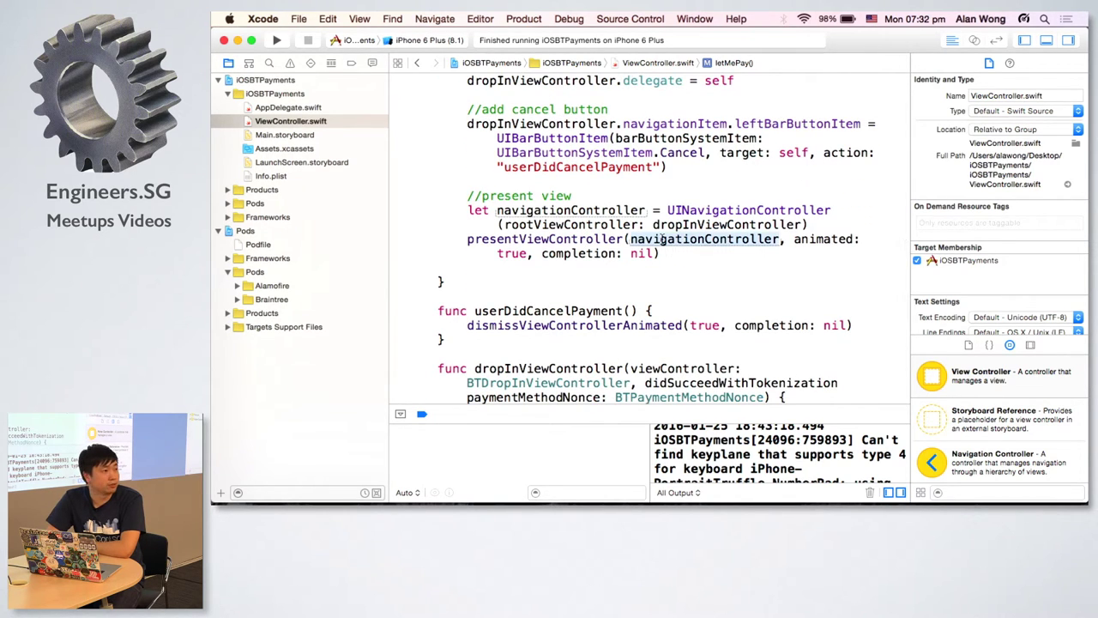
scroll("up", 3)
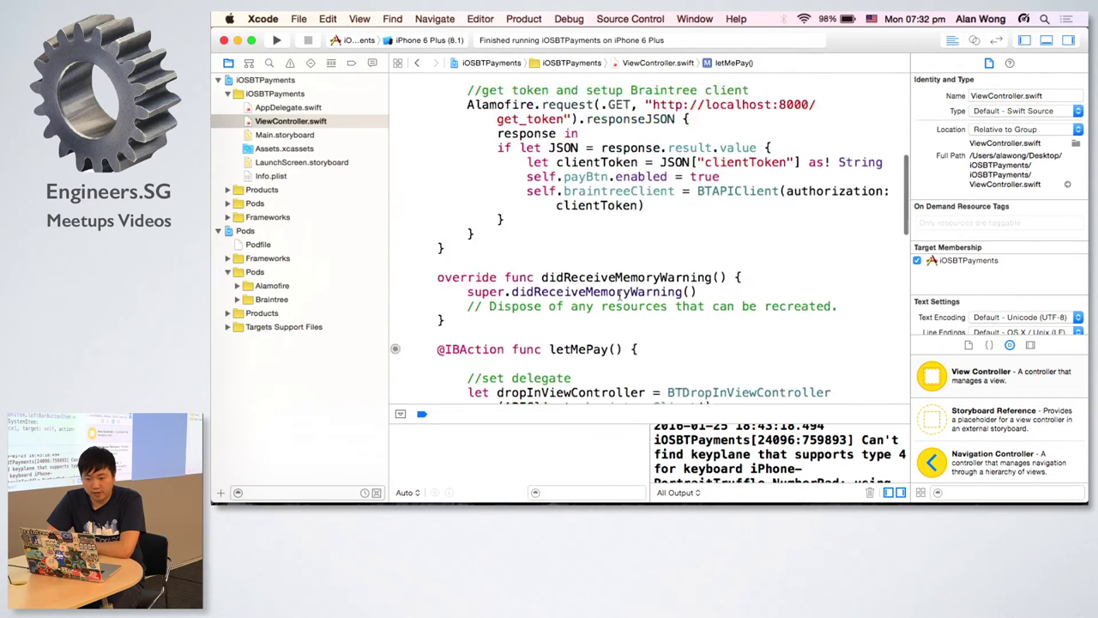
Step: Scroll through userDidCancelPayment and the drop-in delegate methods in ViewController.swift
scroll("up", 3)
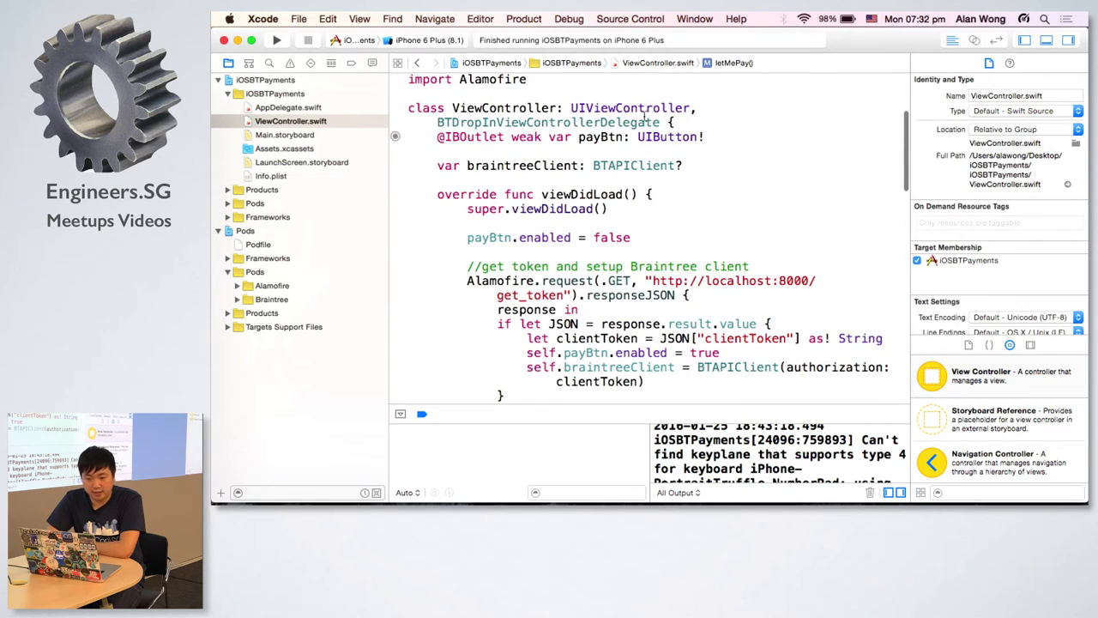
scroll("down", 3)
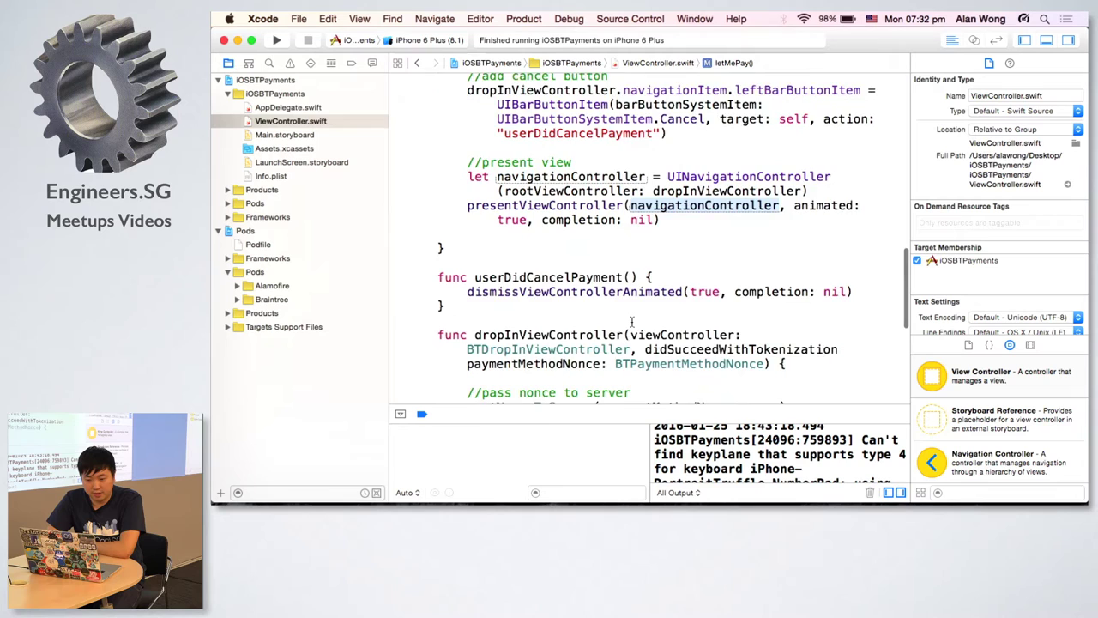
scroll("down", 3)
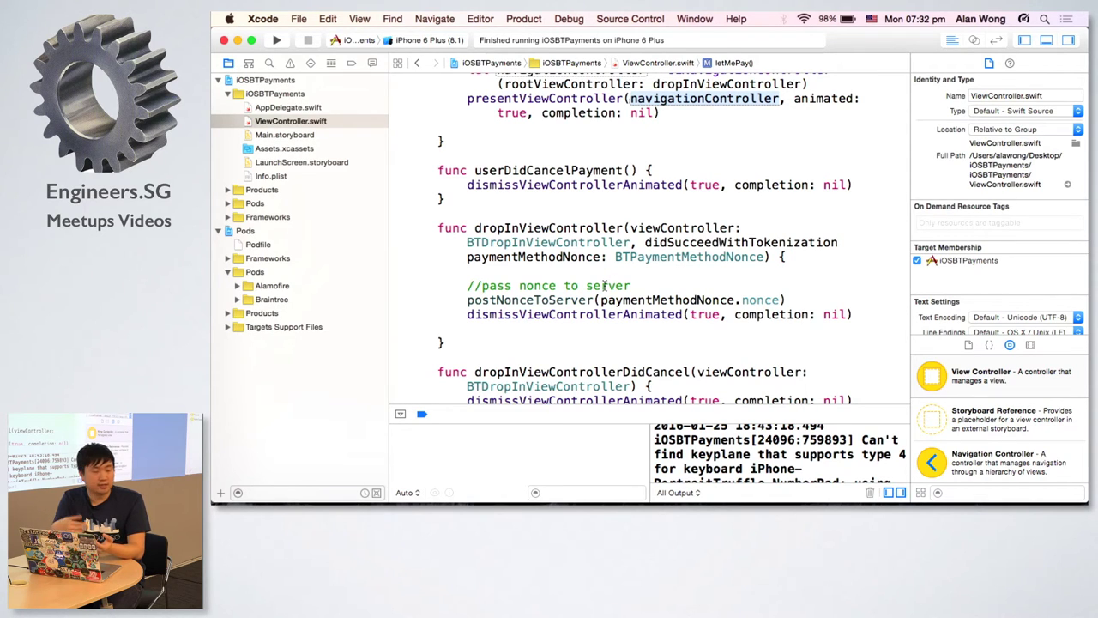
mouse_move(634, 205)
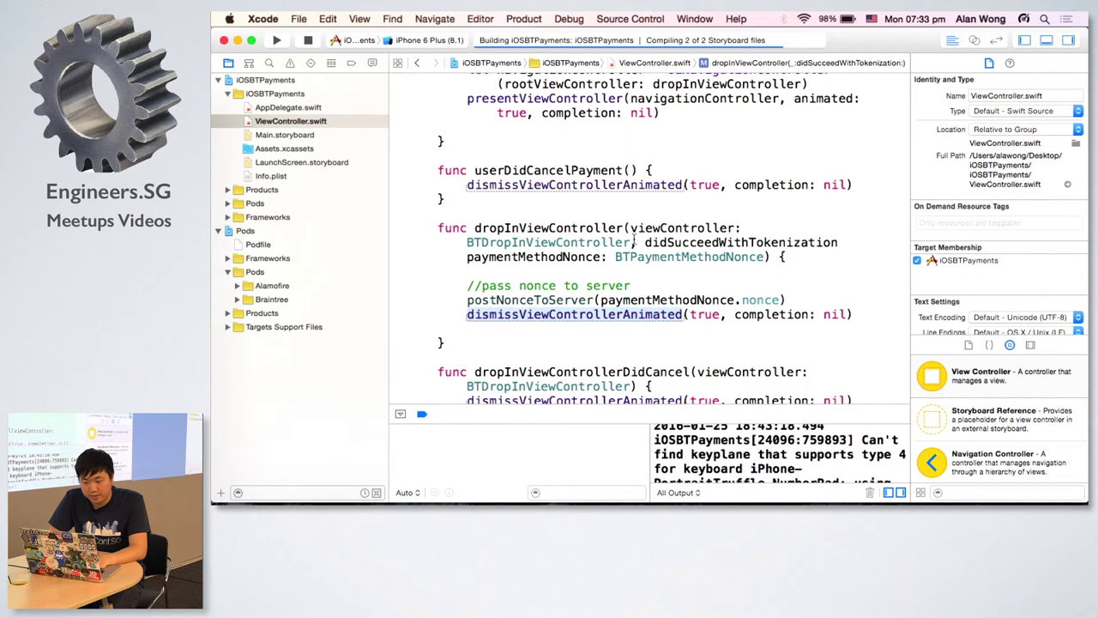
Step: Launch iOSBTPayments on the iPhone 6 Plus simulator and bring its Let me pay! screen forward
left_click(276, 40)
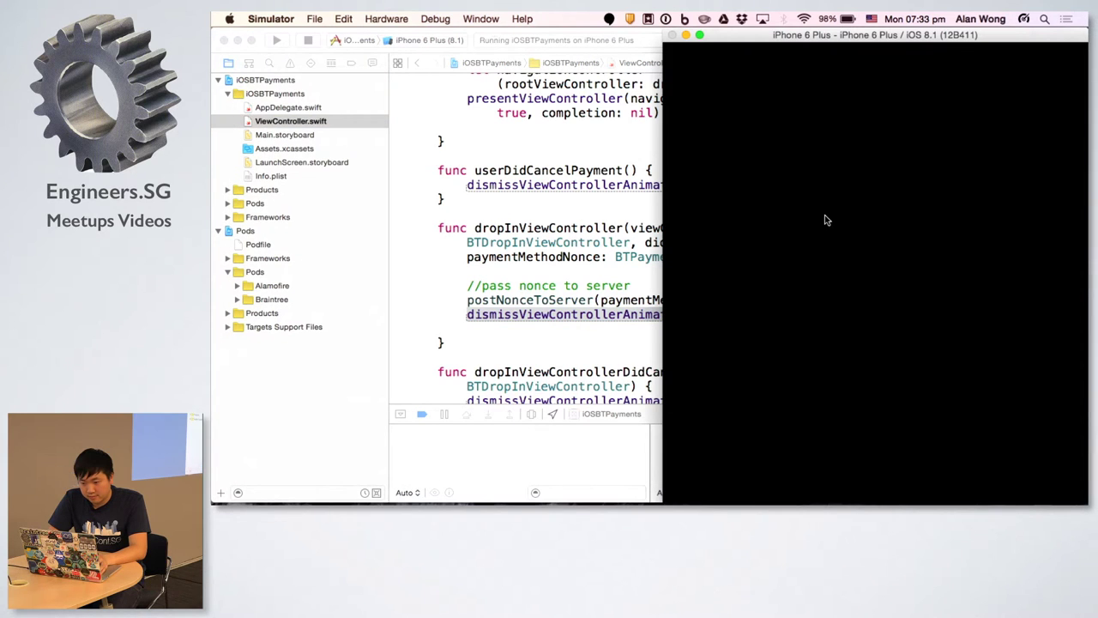
left_click(386, 18)
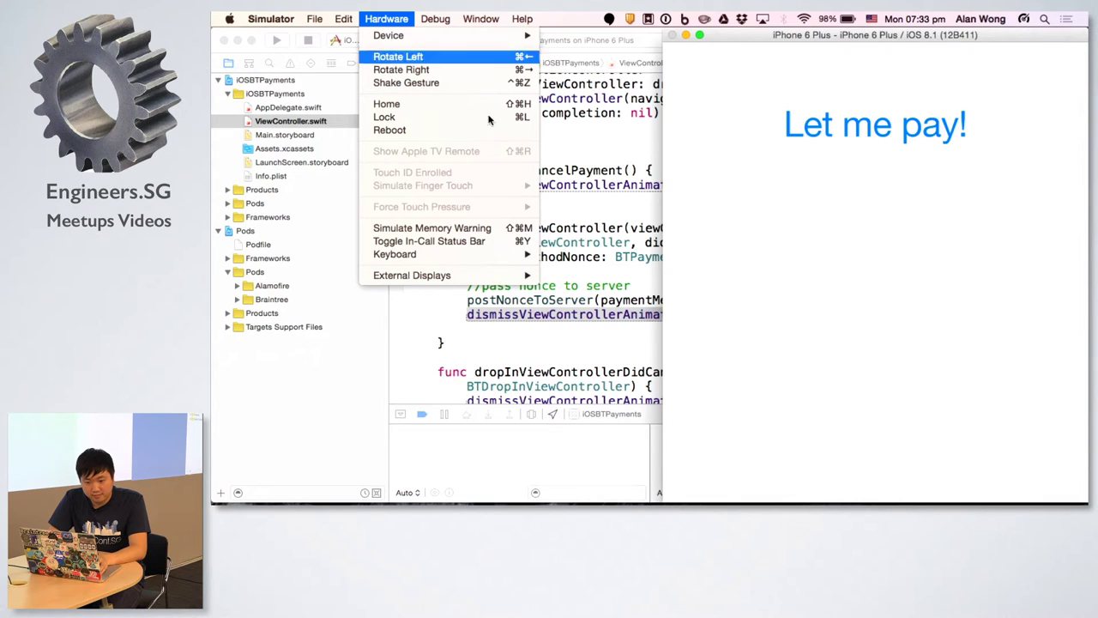
left_click(480, 18)
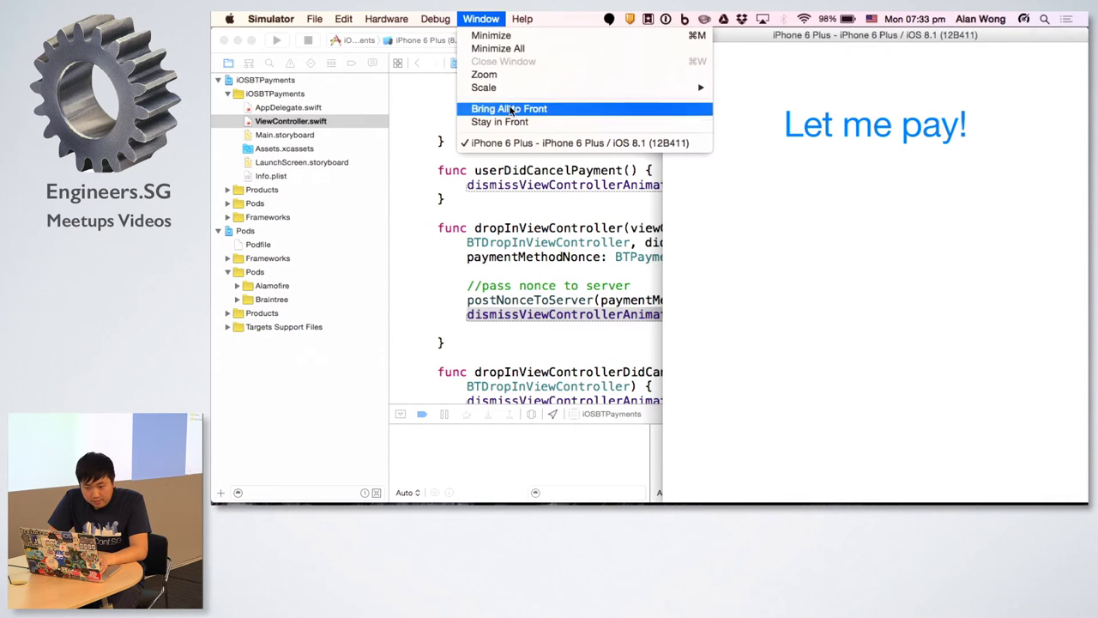
left_click(509, 108)
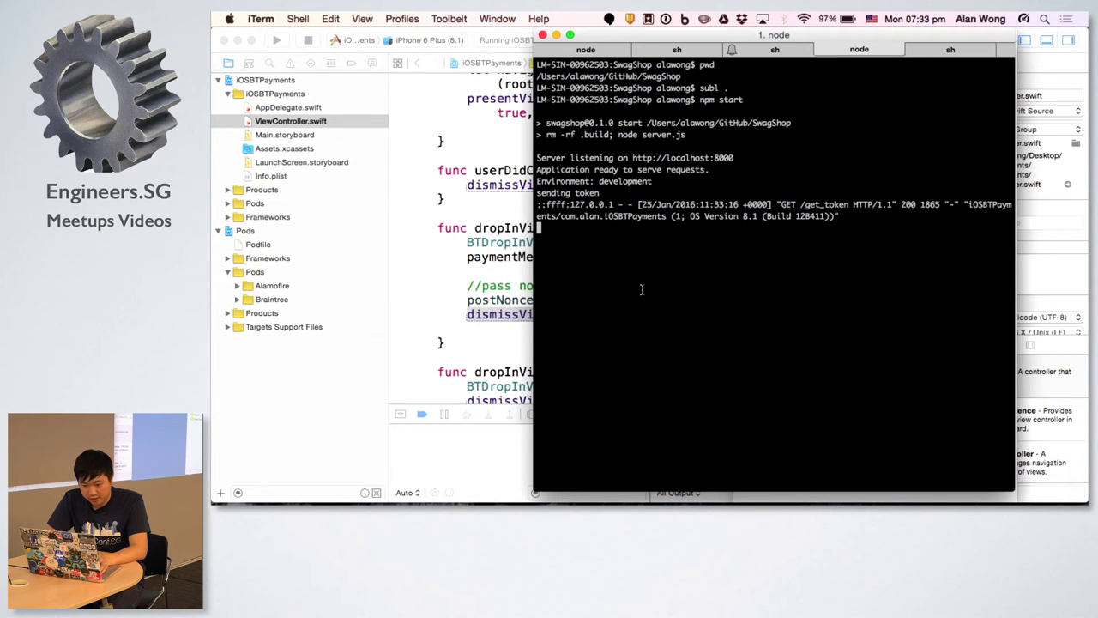
double_click(568, 192)
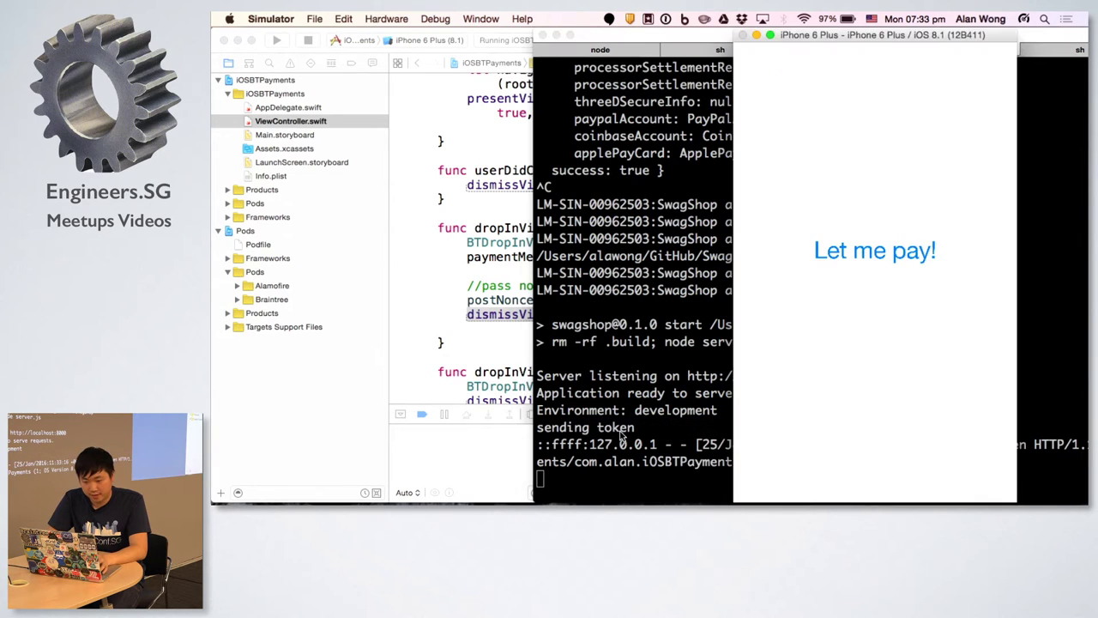
left_click(873, 250)
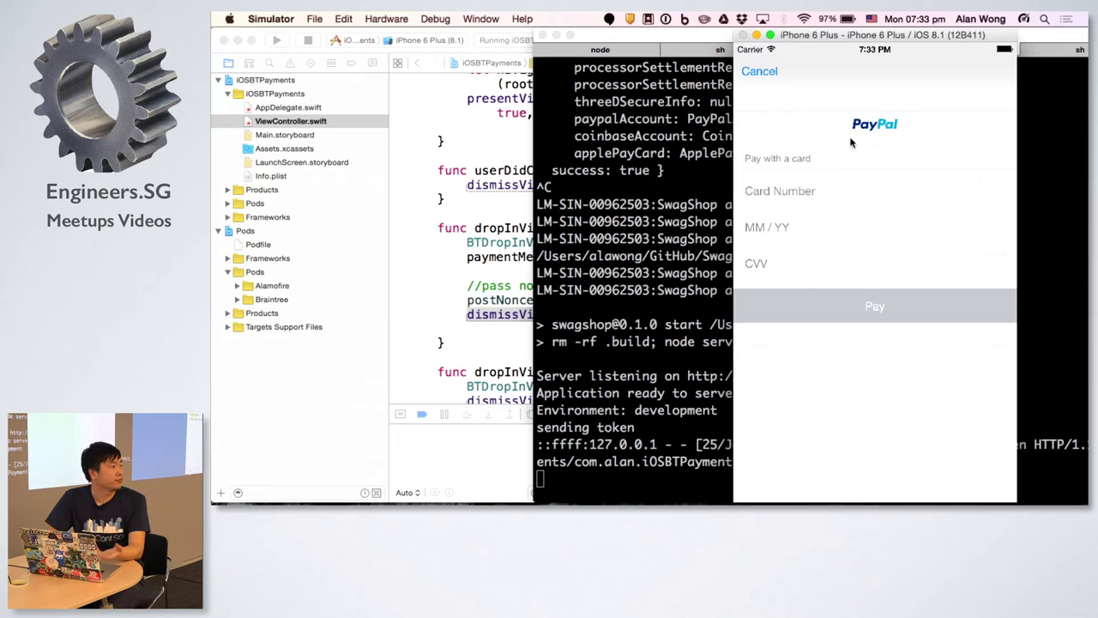
left_click(780, 191)
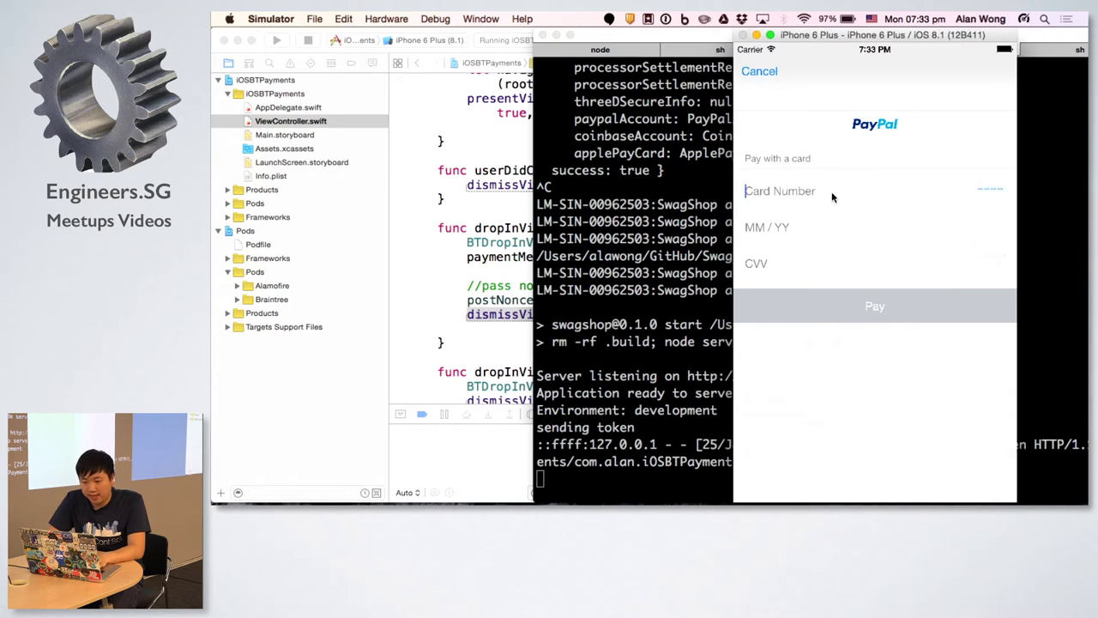
type("4111 1")
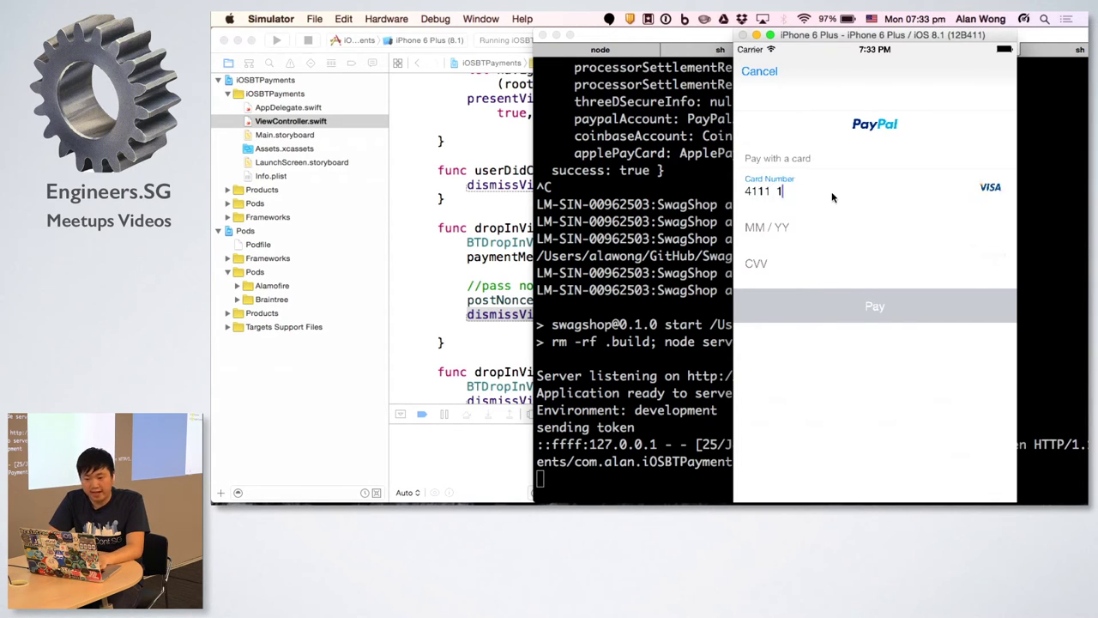
mouse_move(840, 191)
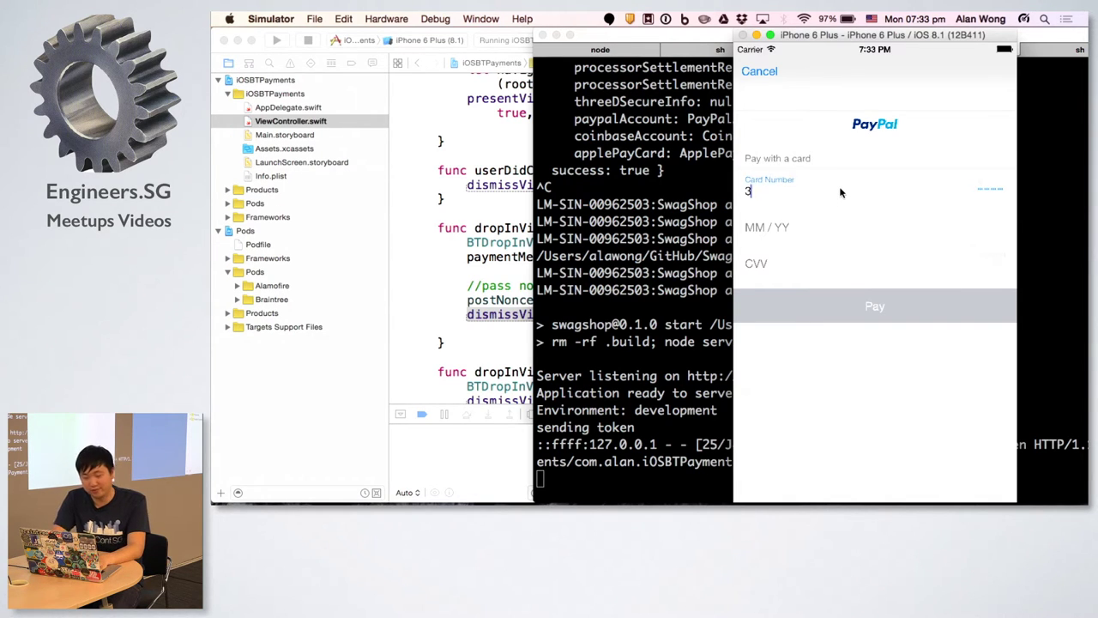
type("7")
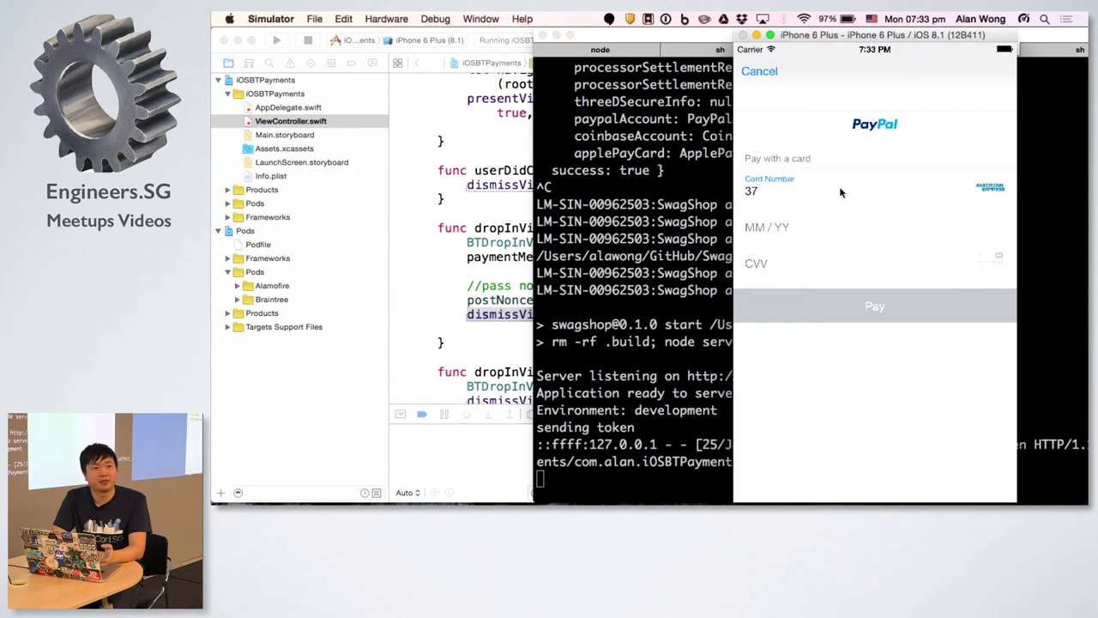
key("backspace")
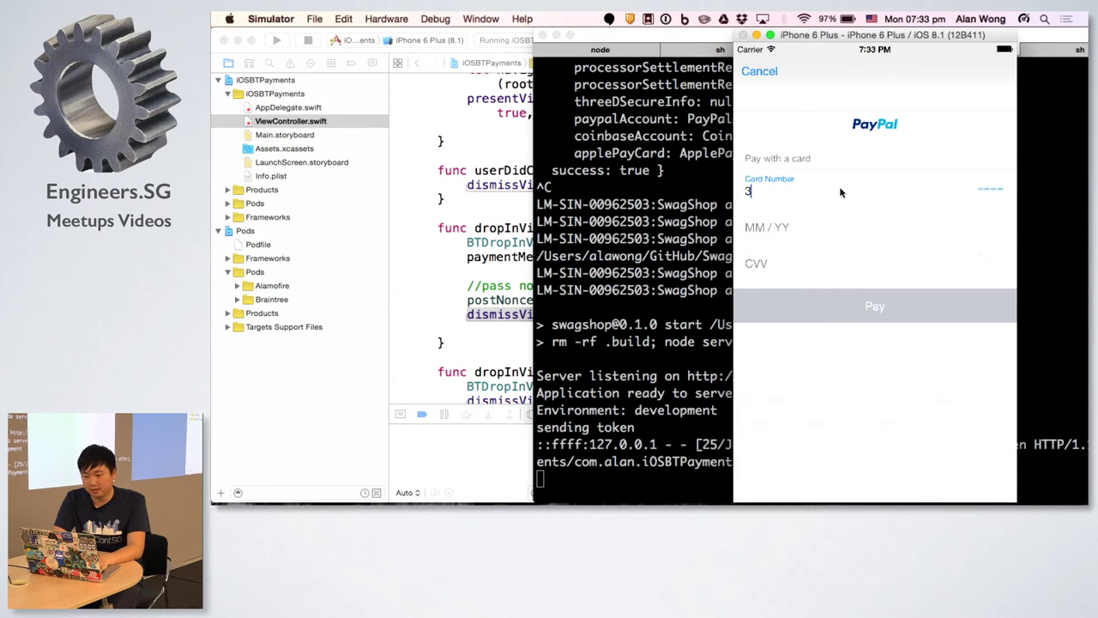
type("4111 1111 1111 1")
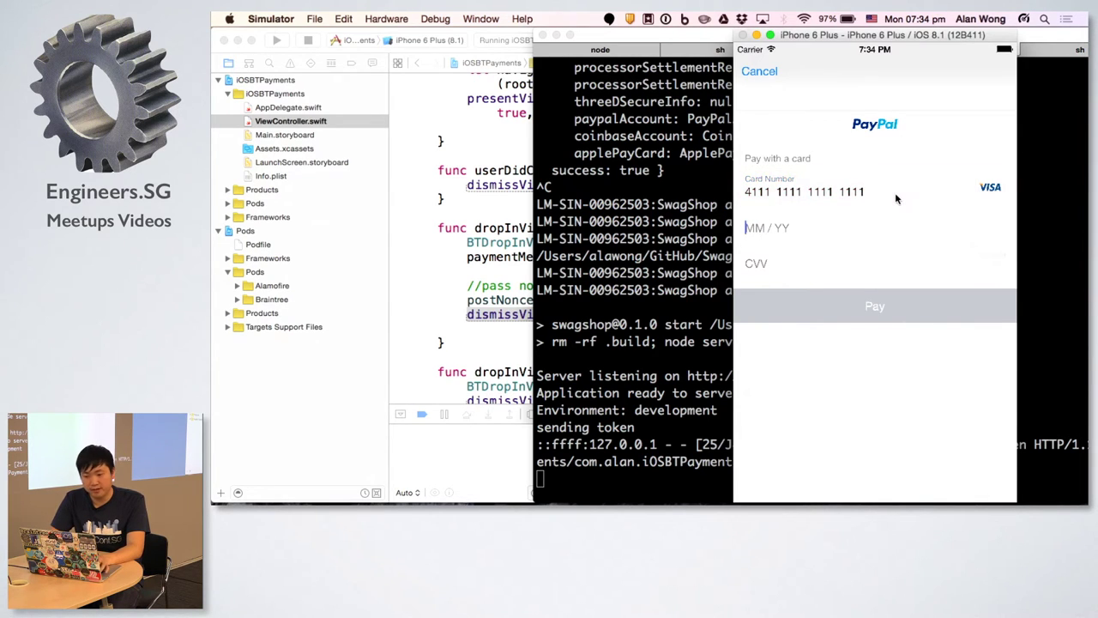
type("11 /")
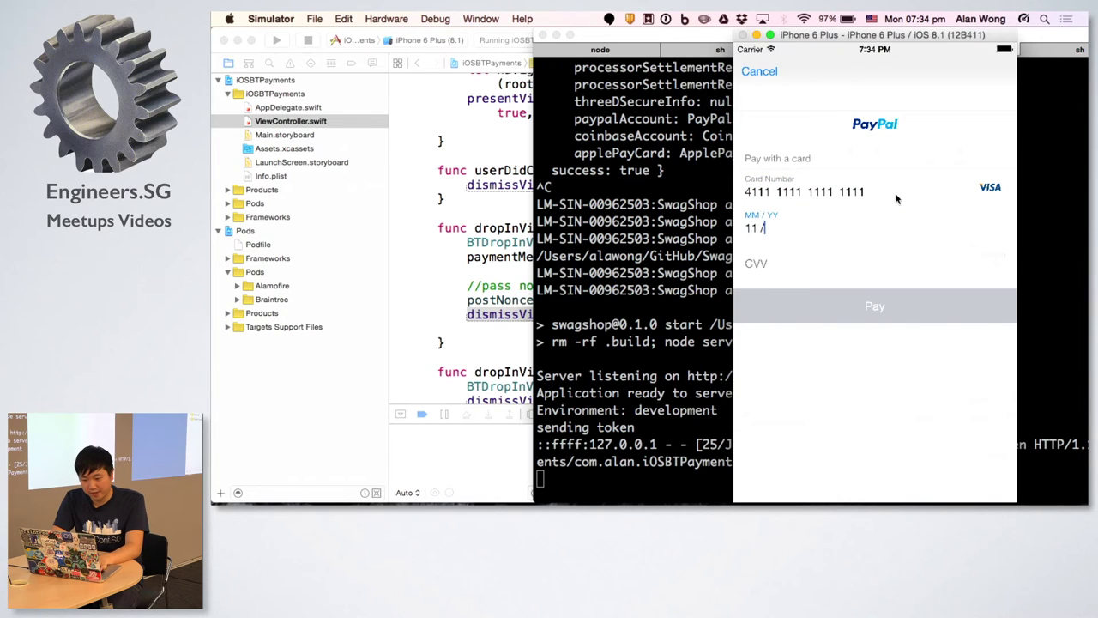
type("12")
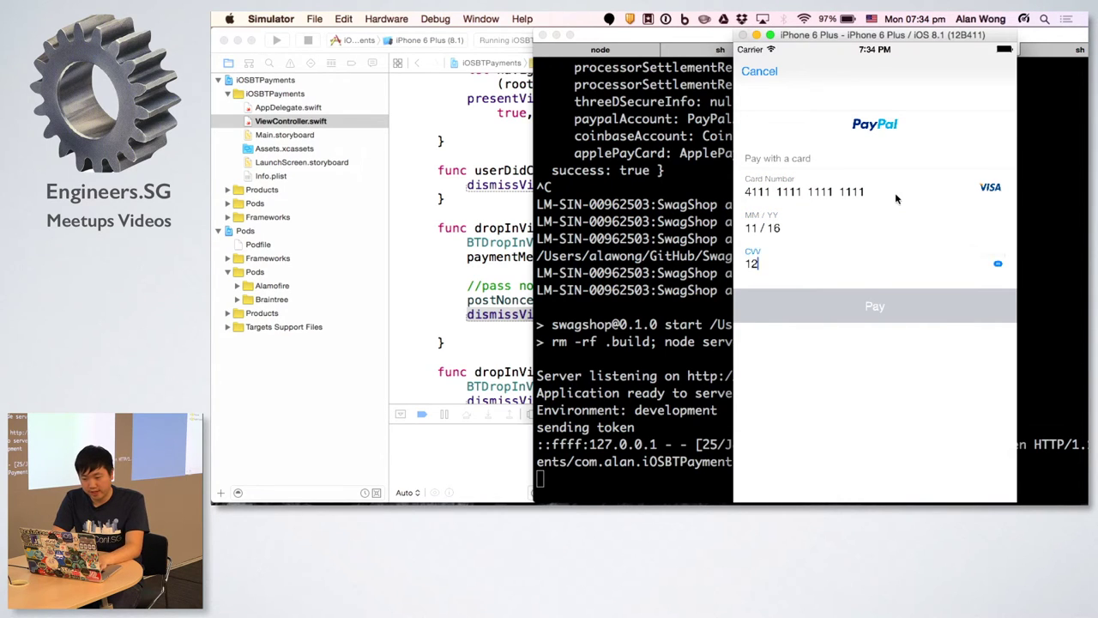
type("3")
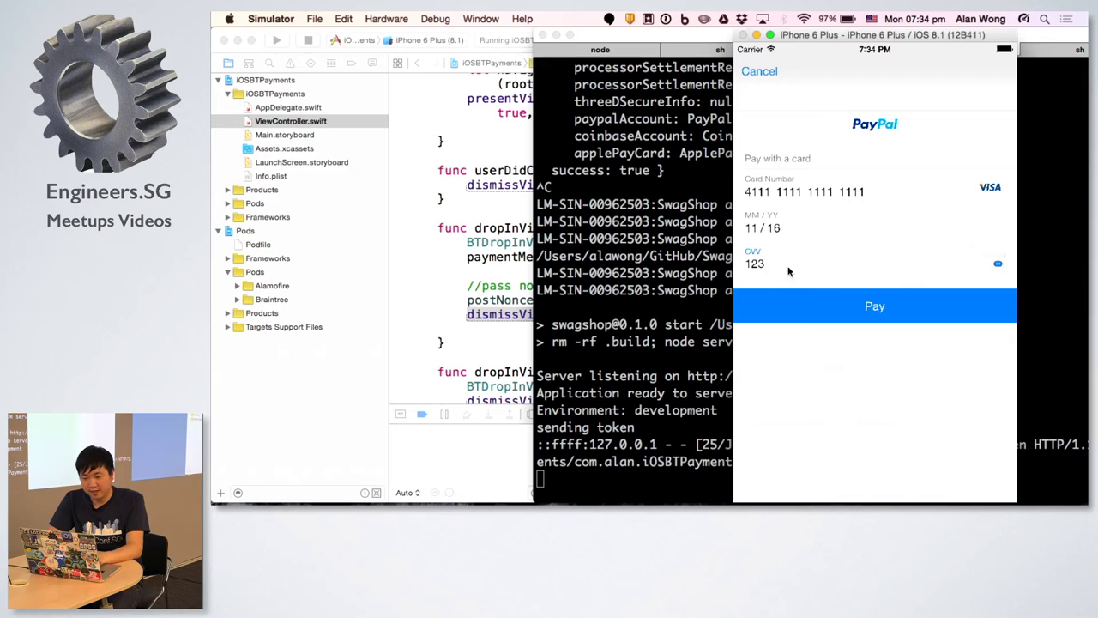
mouse_move(849, 311)
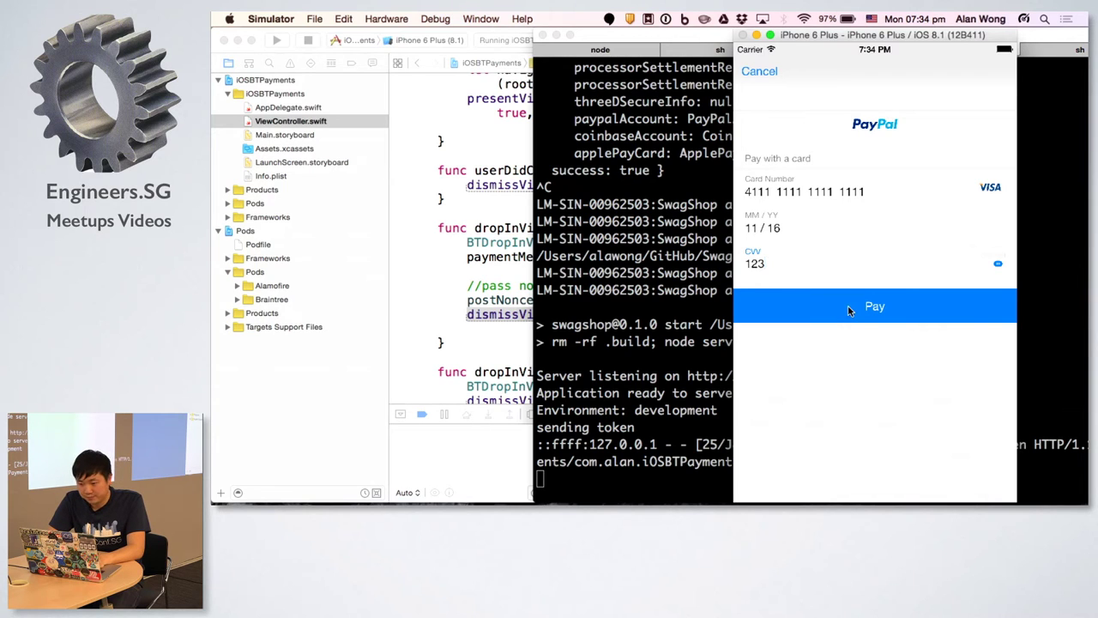
Step: Submit the payment, review the authorized $4.00 Visa sale log, and select result in index.js
left_click(874, 306)
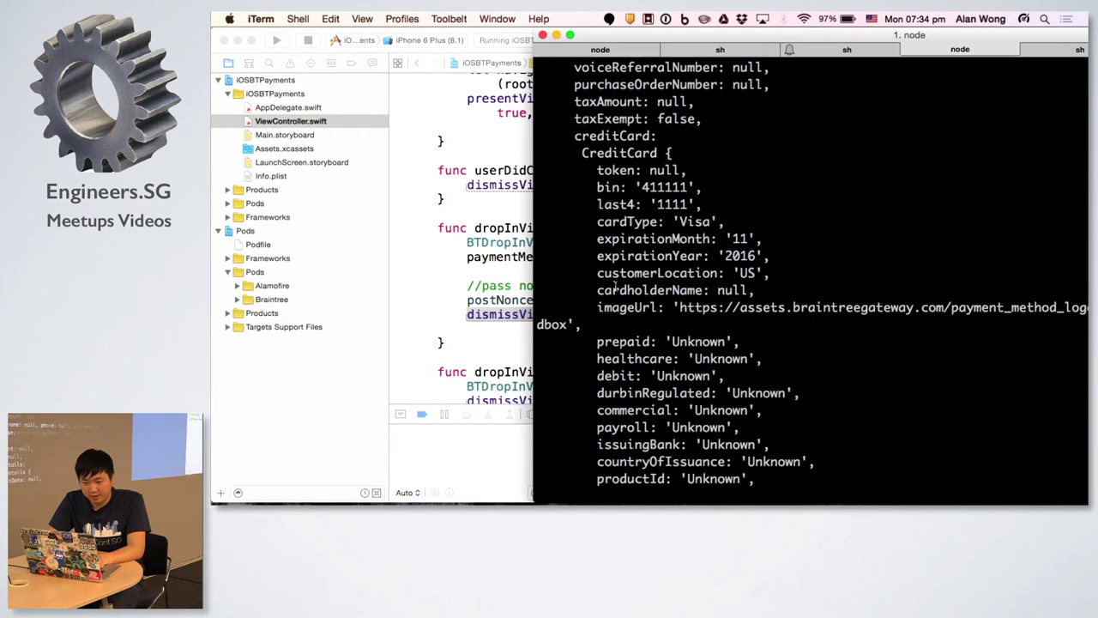
scroll("down", 3)
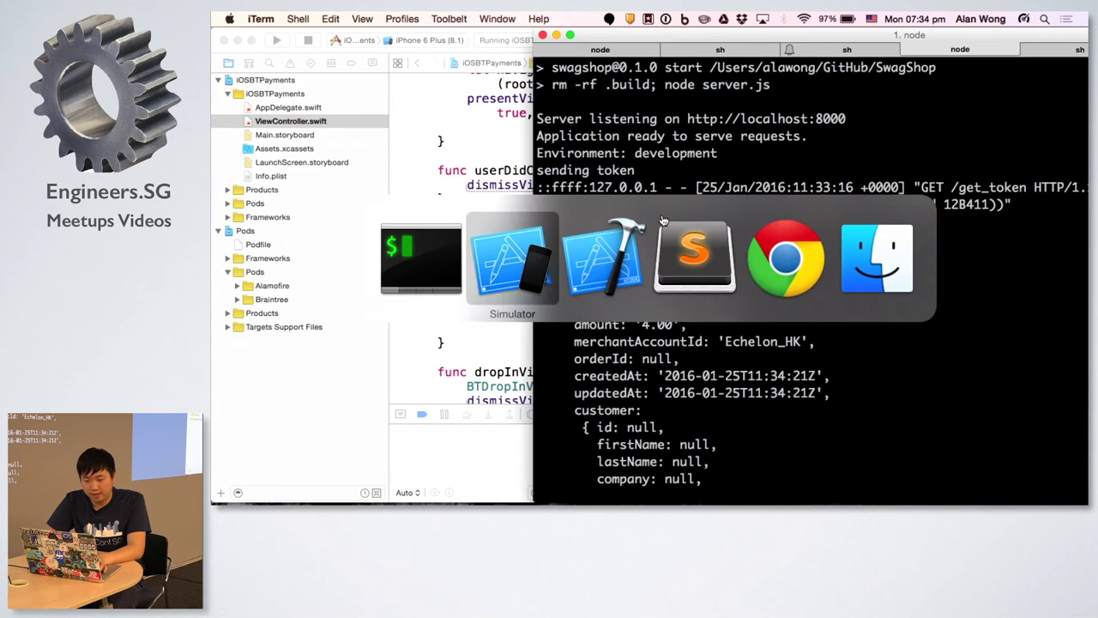
left_click(694, 255)
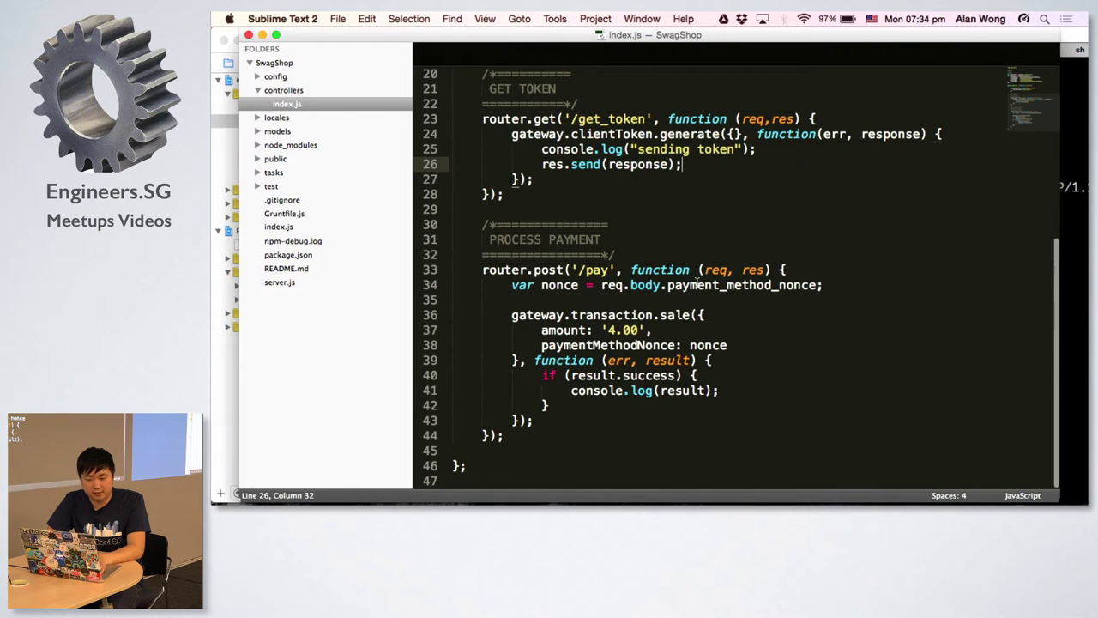
double_click(625, 330)
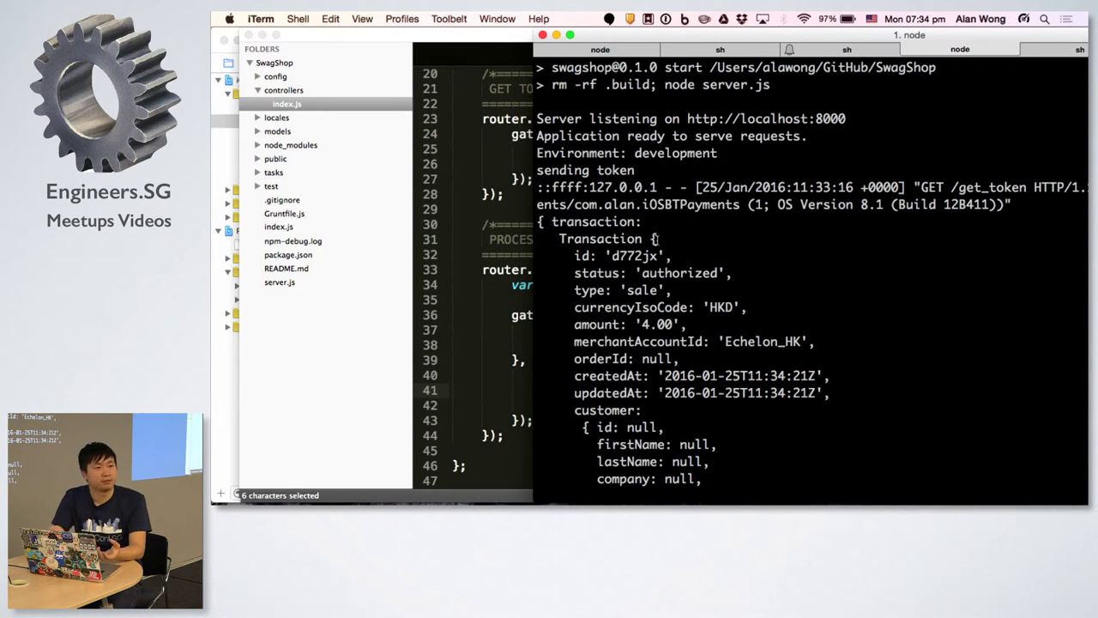
Step: Scroll through the logged 4.00 HKD sale transaction, then switch to the sandbox page in Chrome
scroll("down", 3)
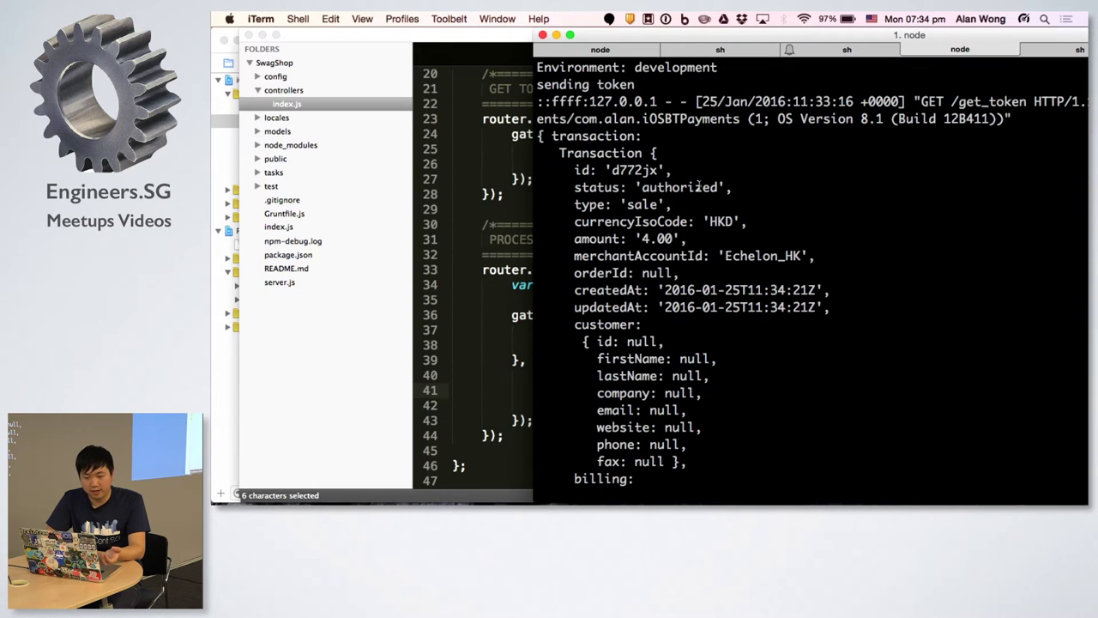
scroll("down", 3)
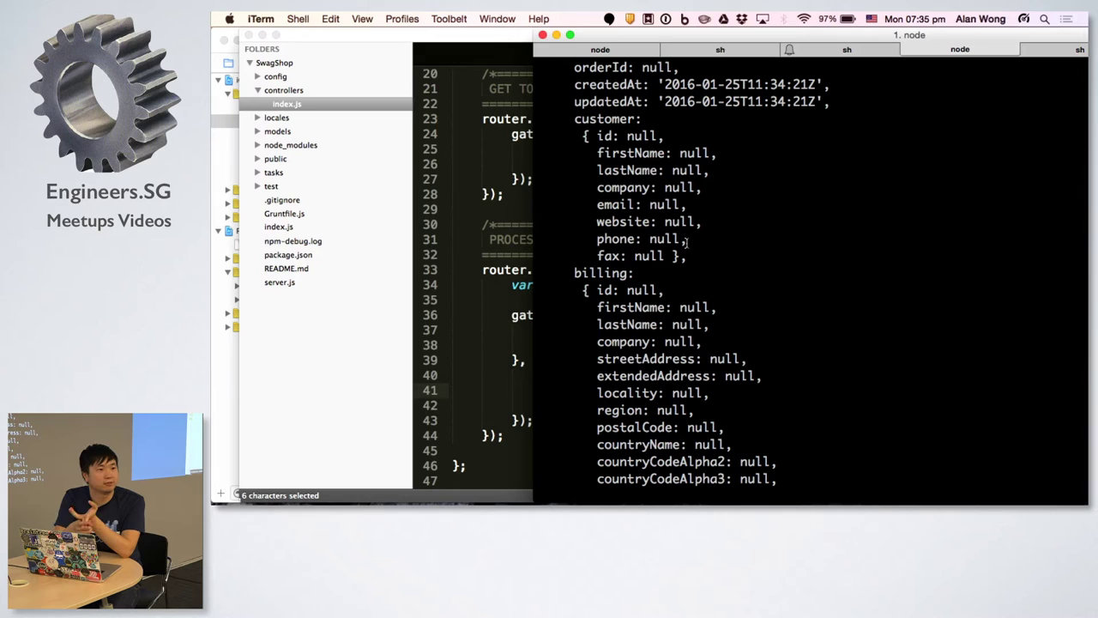
mouse_move(716, 230)
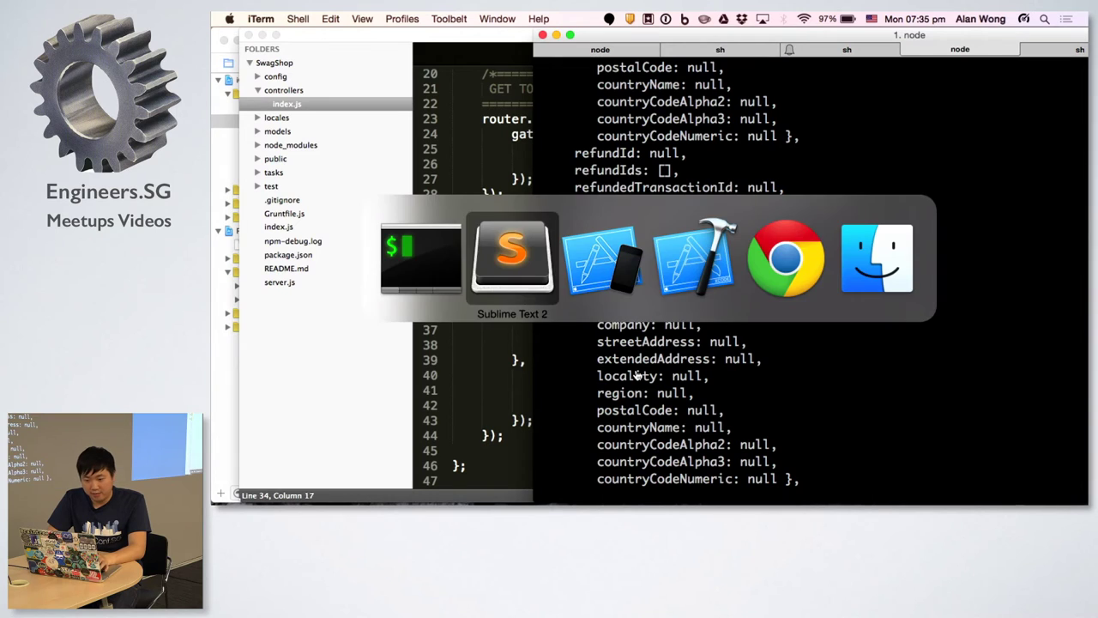
left_click(784, 257)
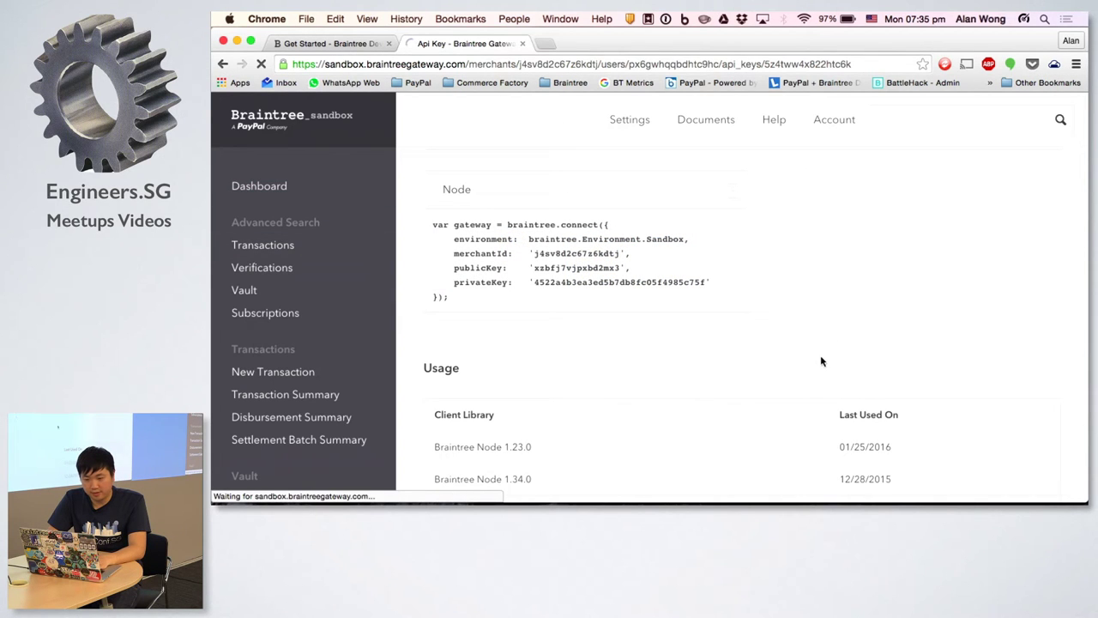
left_click(259, 185)
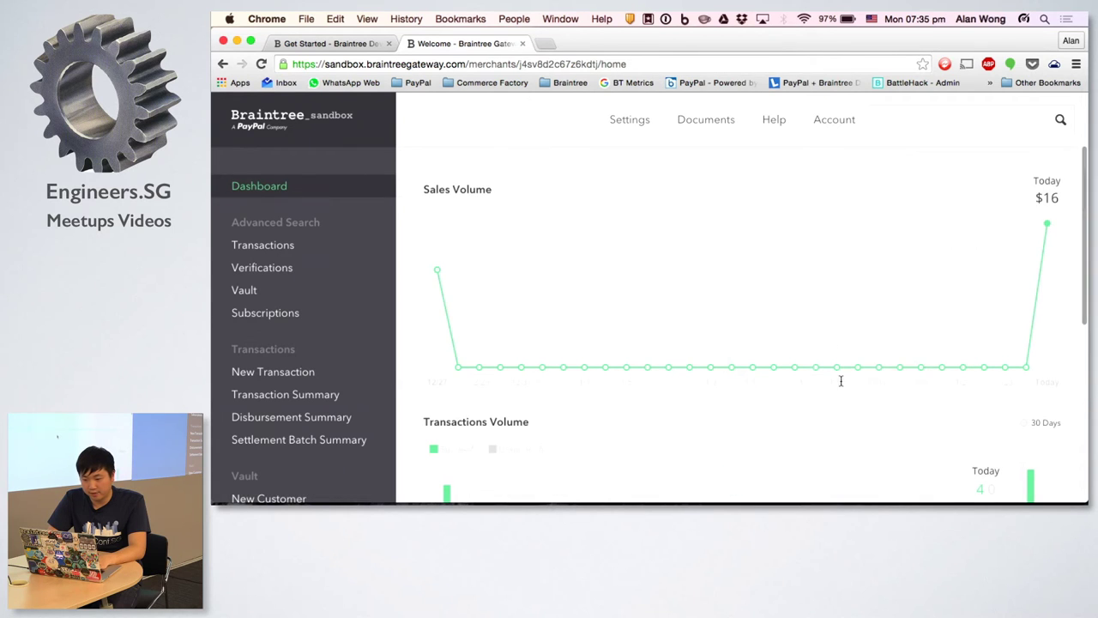
mouse_move(1057, 217)
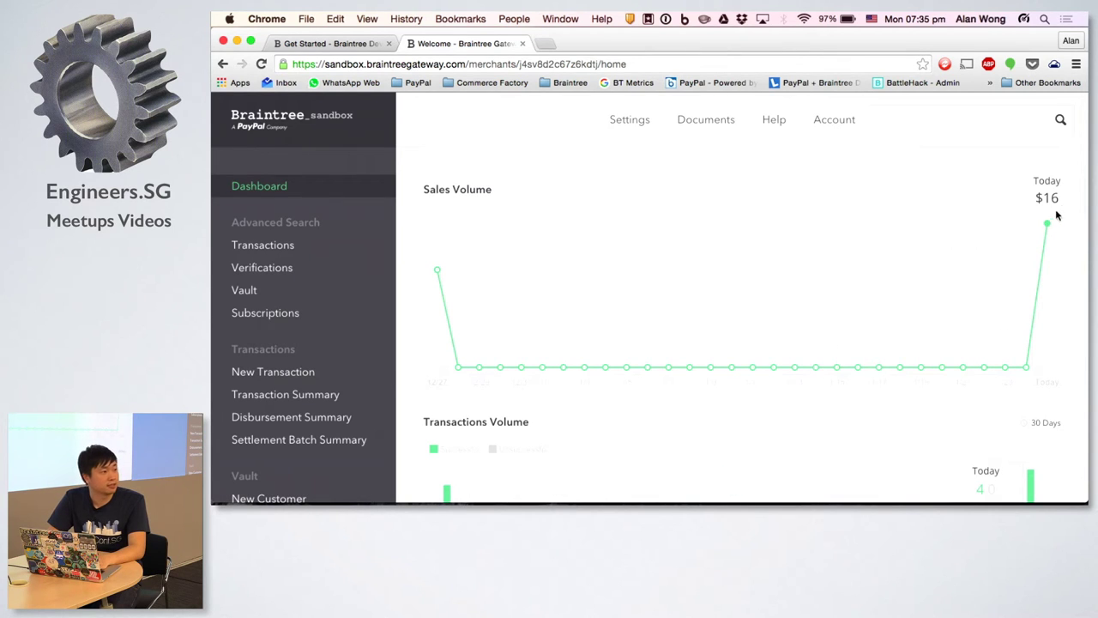
mouse_move(1050, 224)
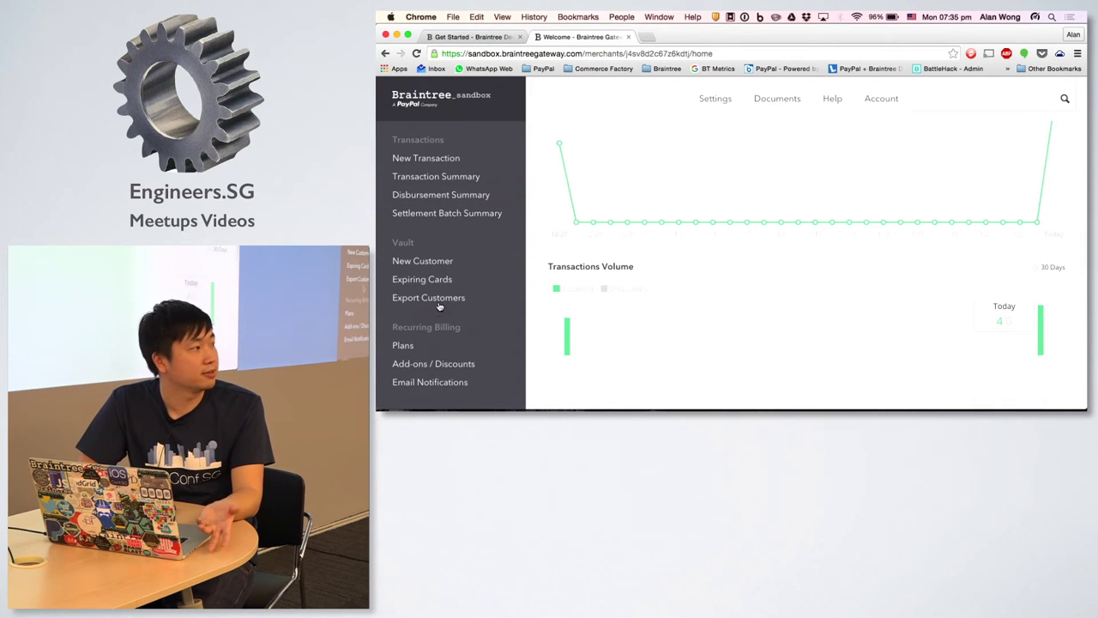
mouse_move(428, 297)
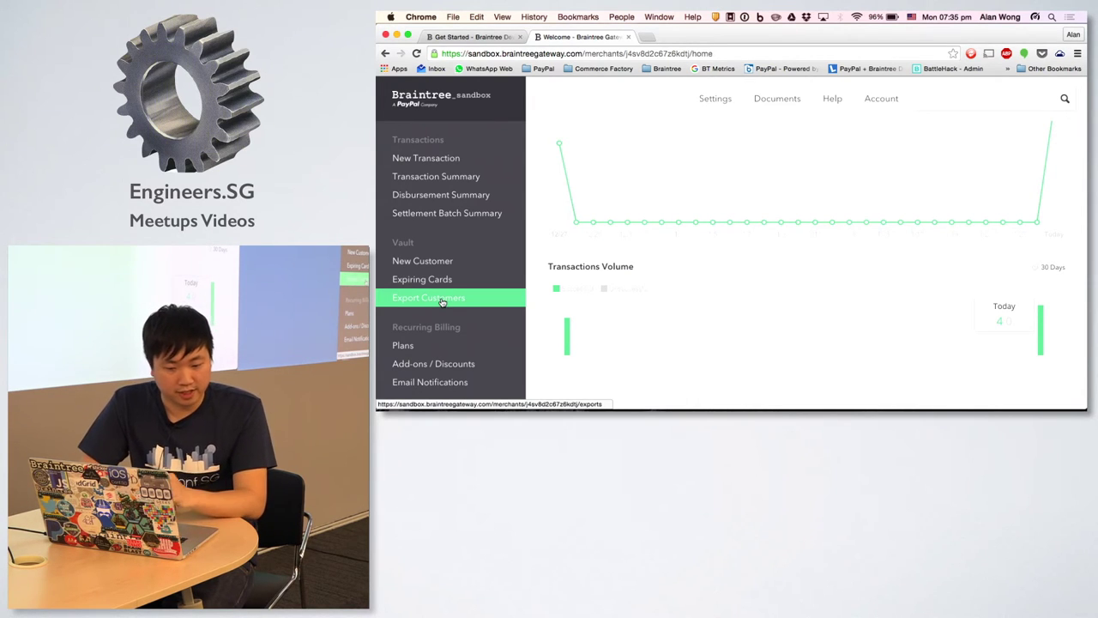
mouse_move(454, 363)
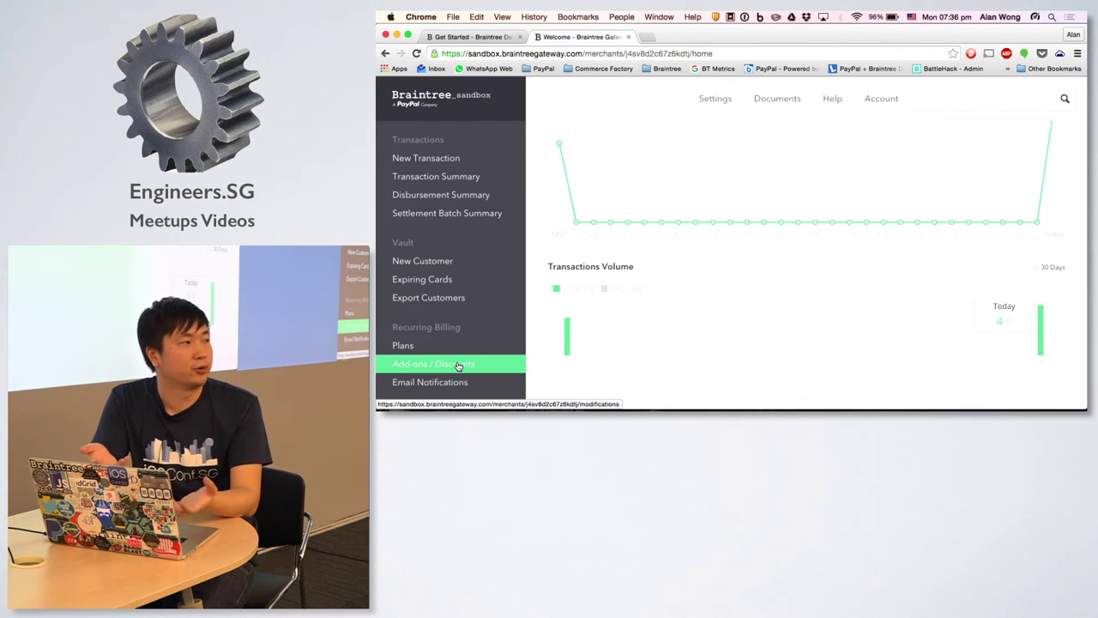
mouse_move(428, 297)
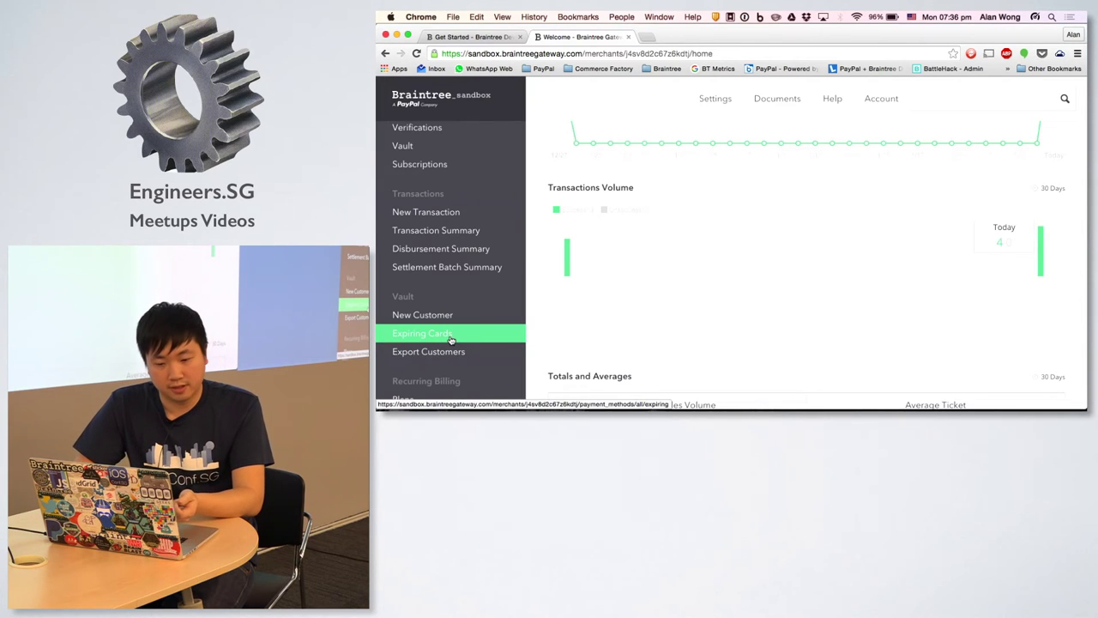
scroll("down", 3)
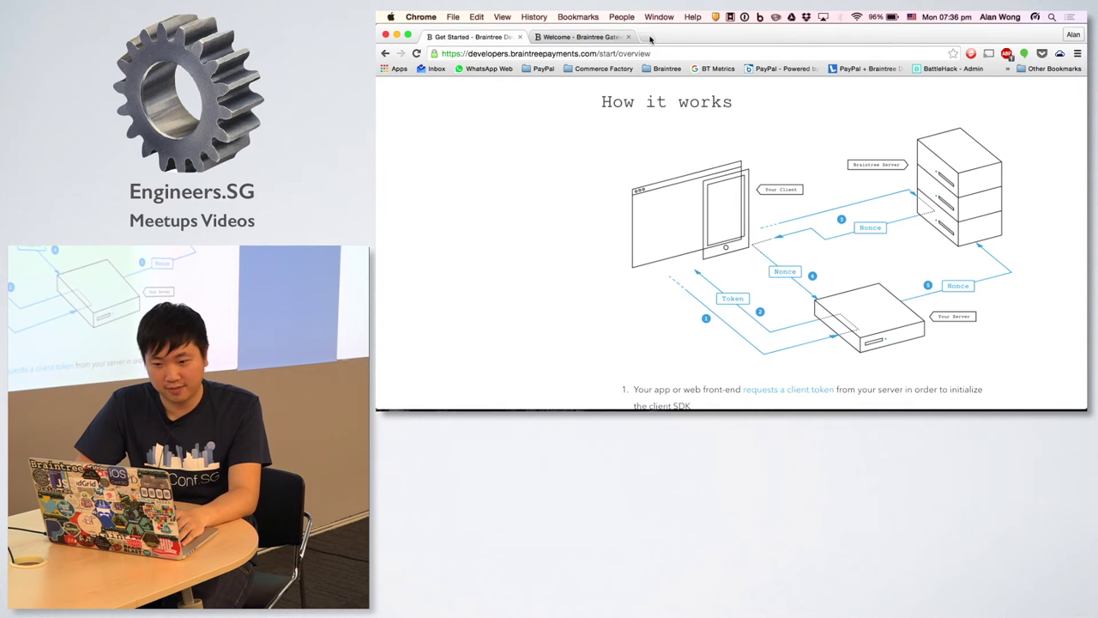
Step: Open the Set Up Your Client guide, then the Simple Server setup page for Node.js
scroll("up", 3)
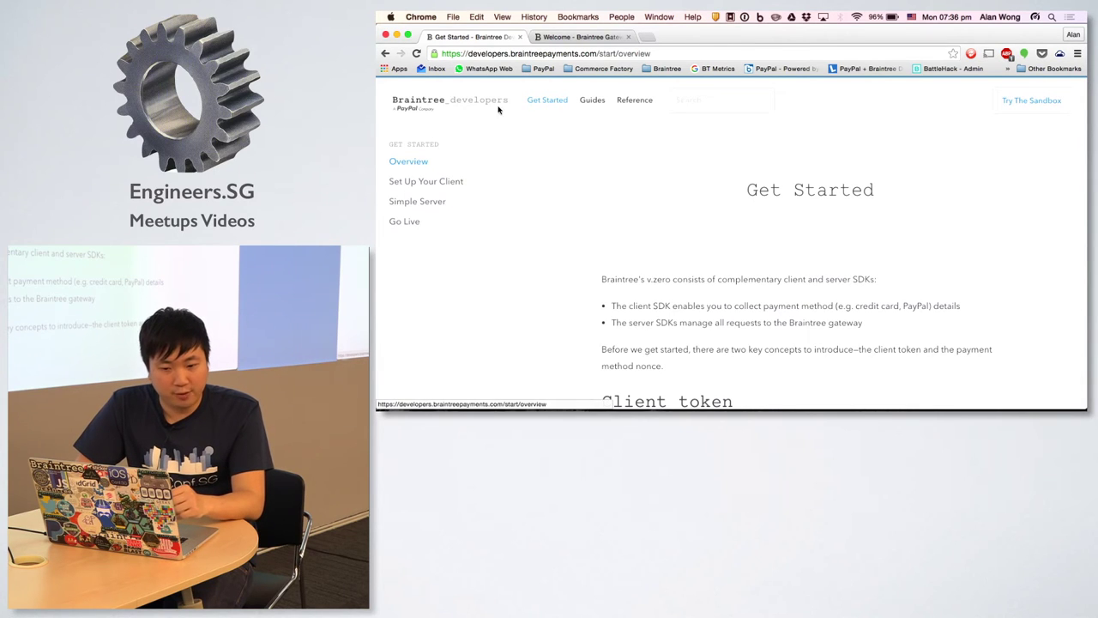
scroll("down", 3)
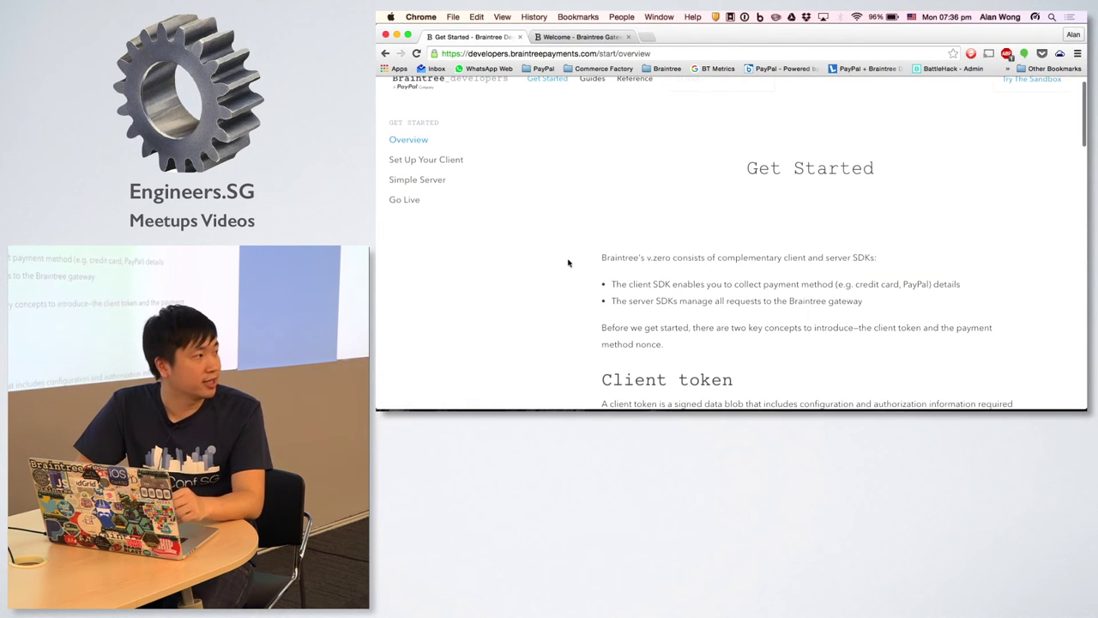
scroll("down", 3)
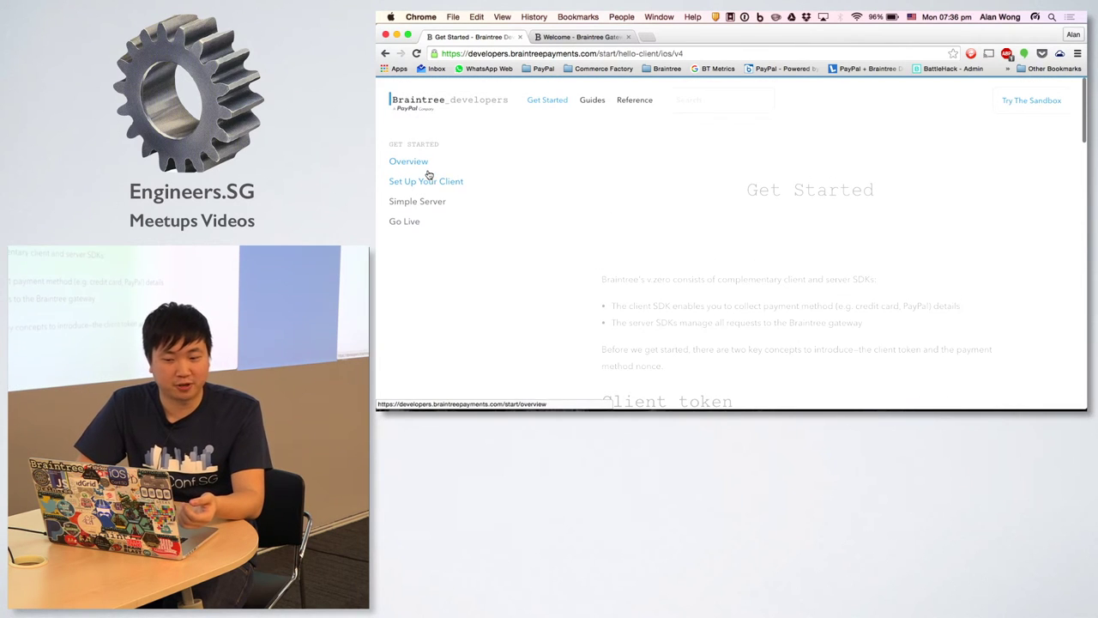
left_click(425, 181)
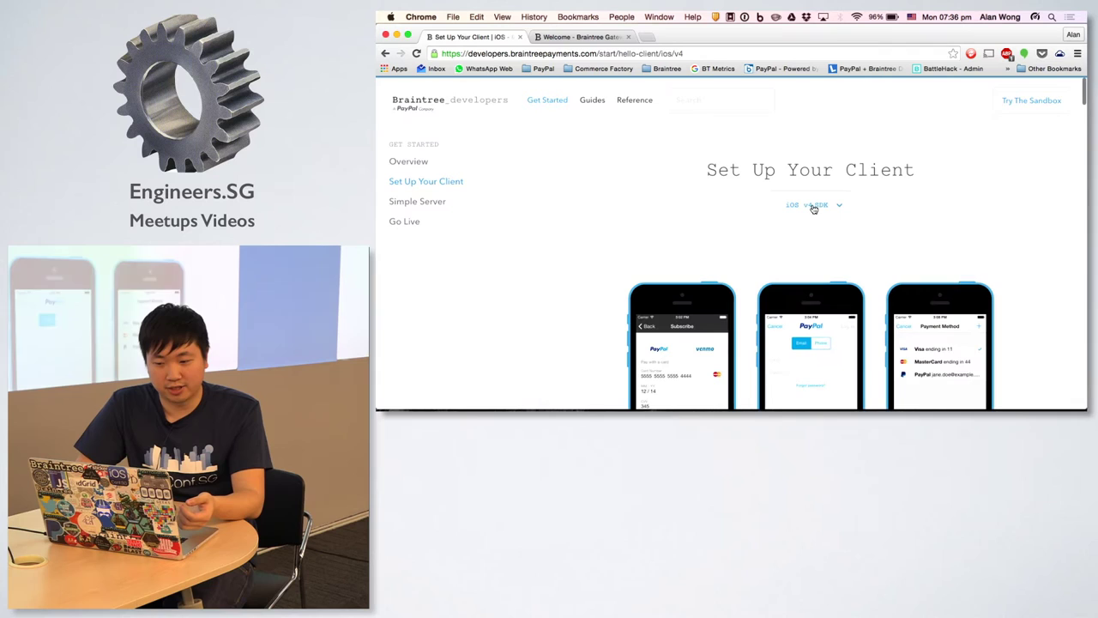
left_click(812, 204)
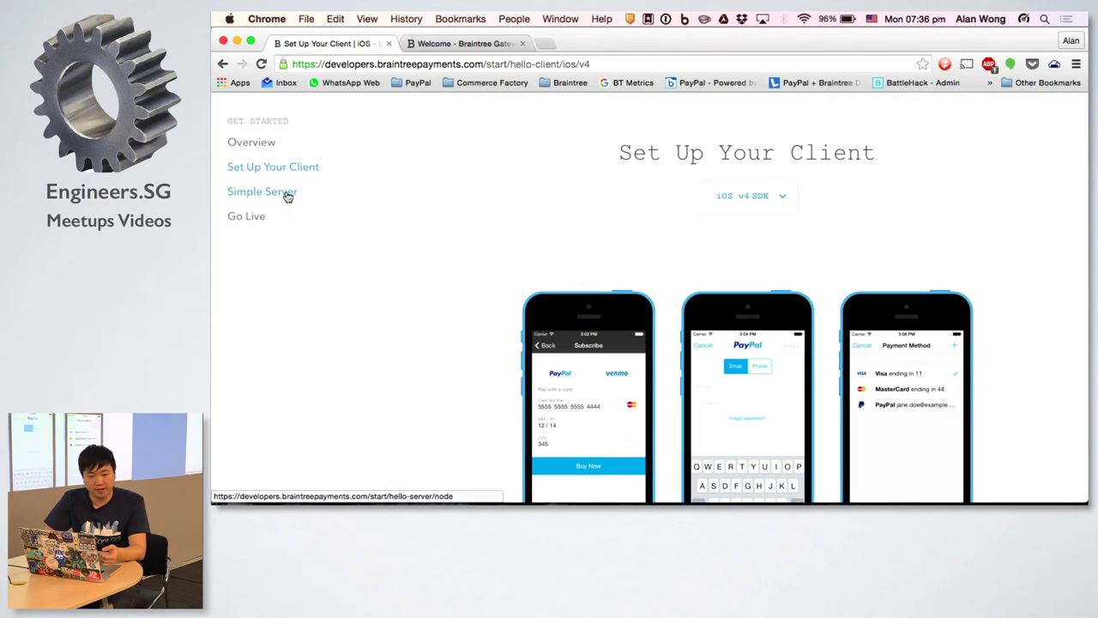
left_click(261, 191)
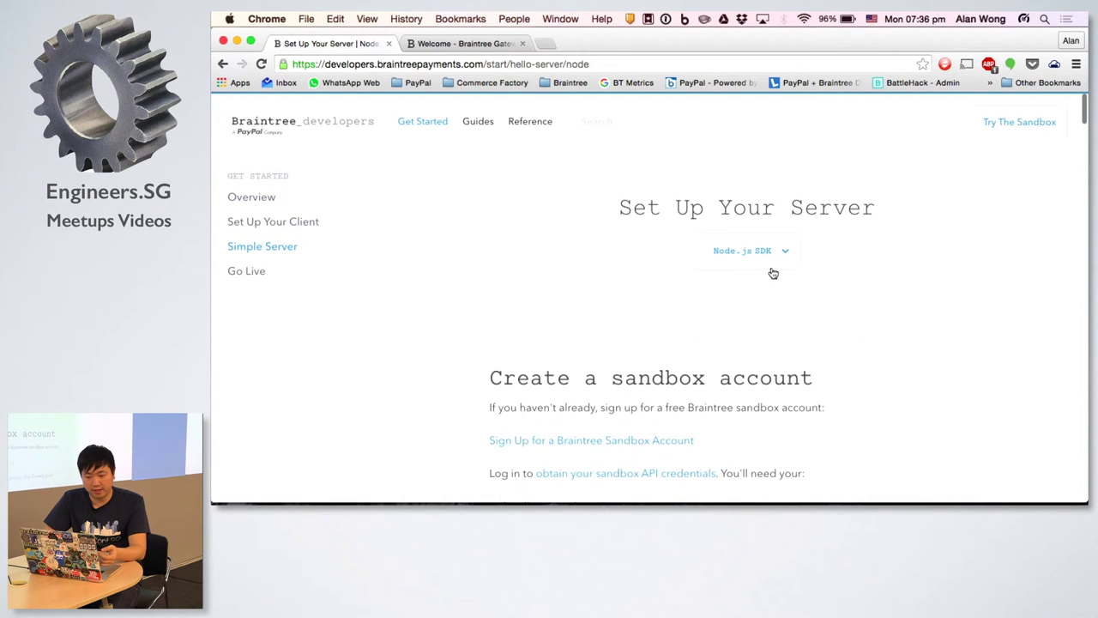
Step: Read the Node.js server Install and configure steps, open Go Live, then return to the sandbox dashboard
scroll("up", 3)
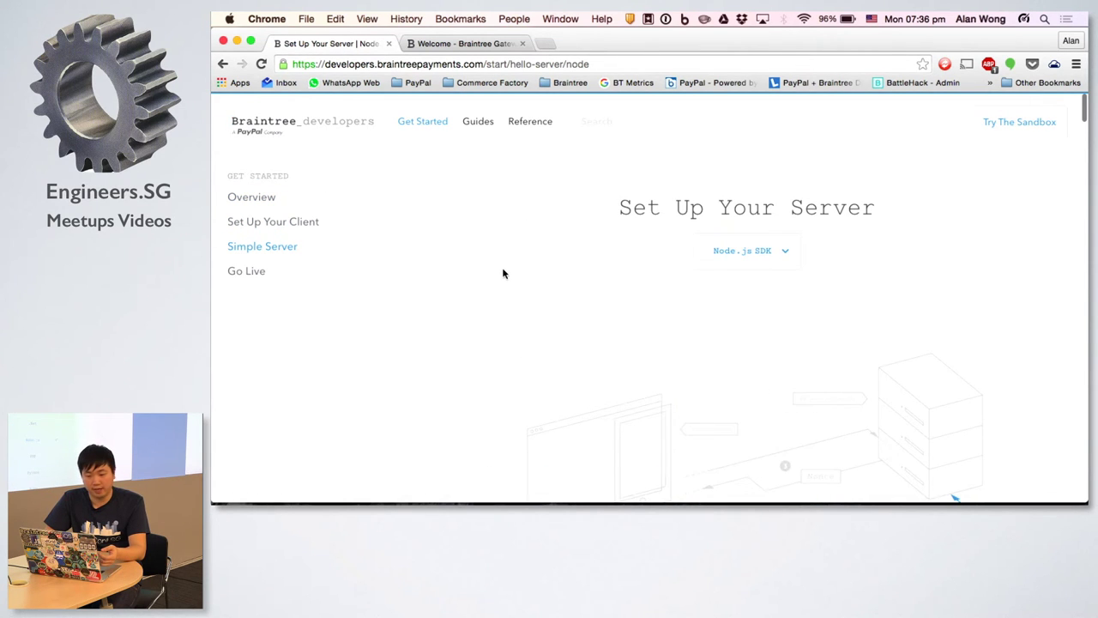
scroll("down", 3)
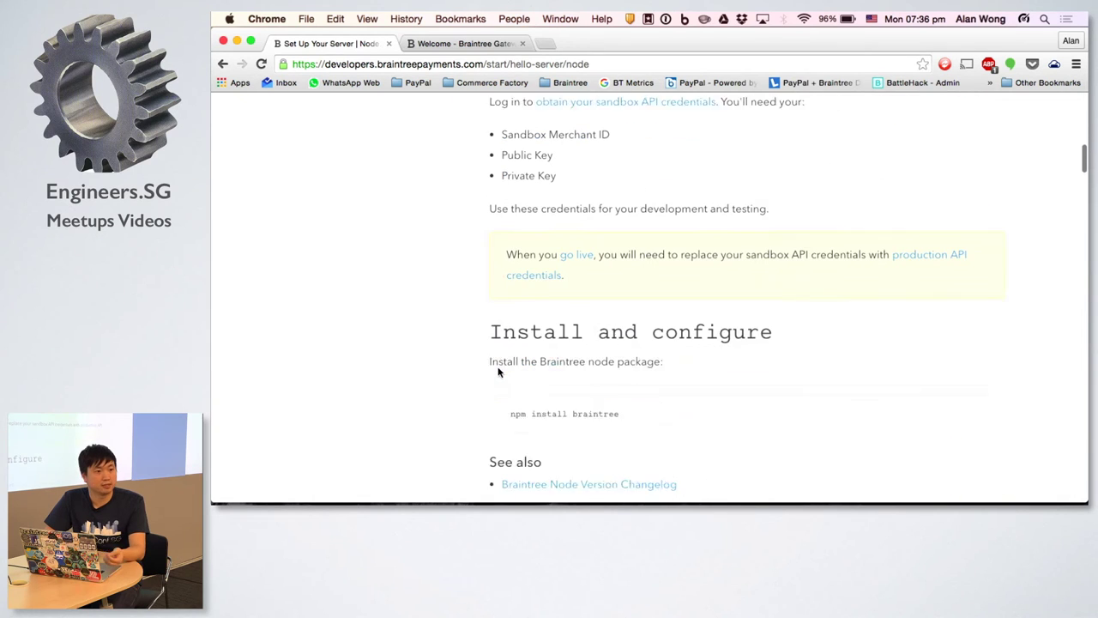
scroll("down", 3)
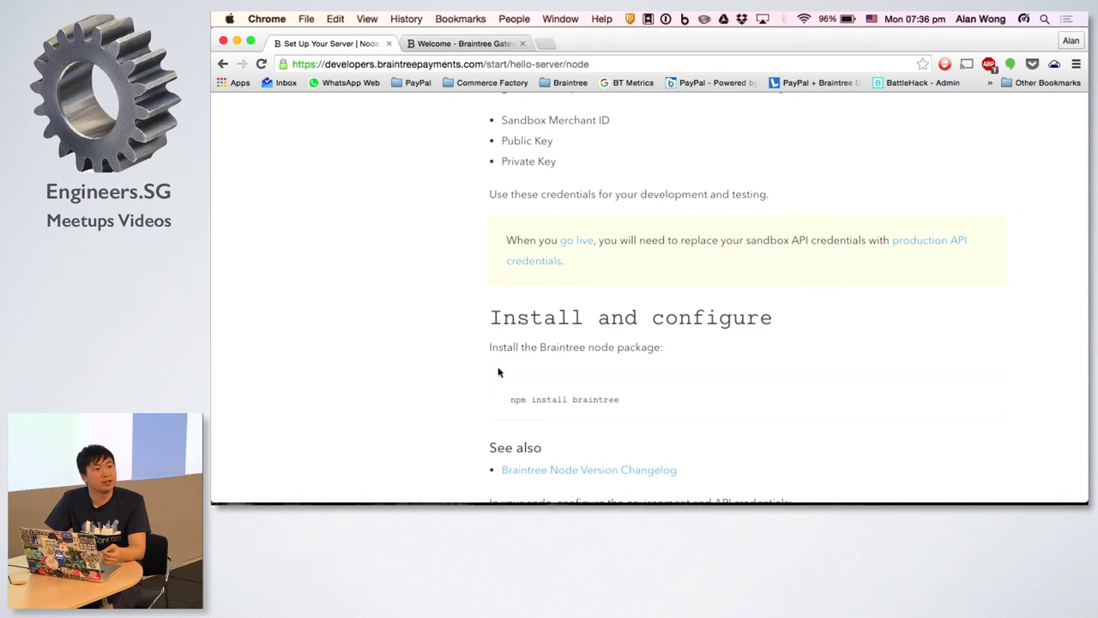
scroll("down", 3)
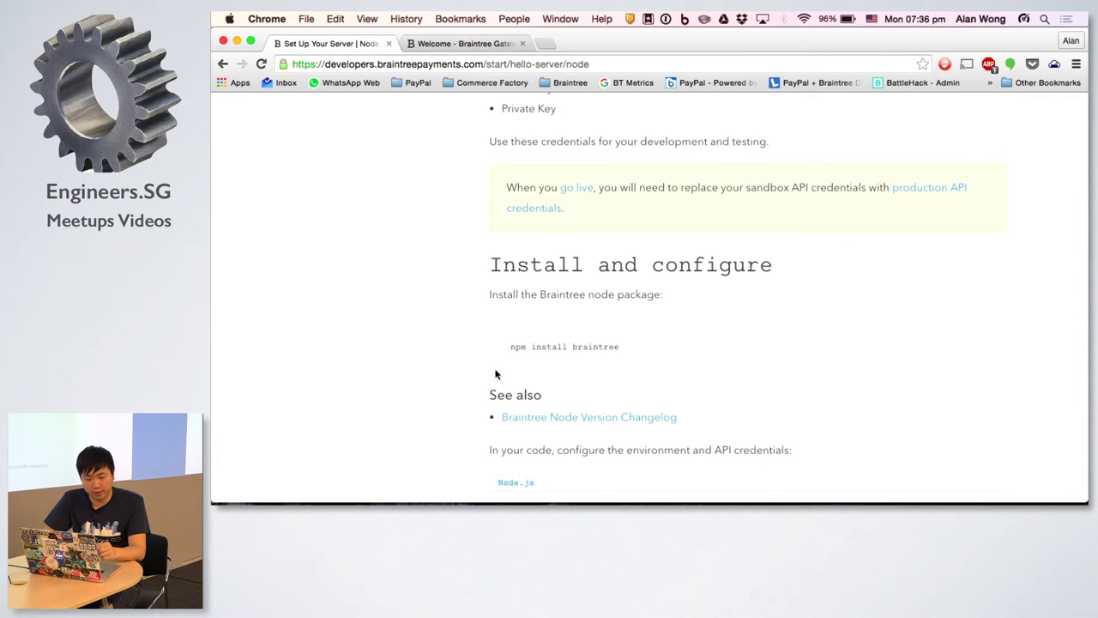
scroll("up", 3)
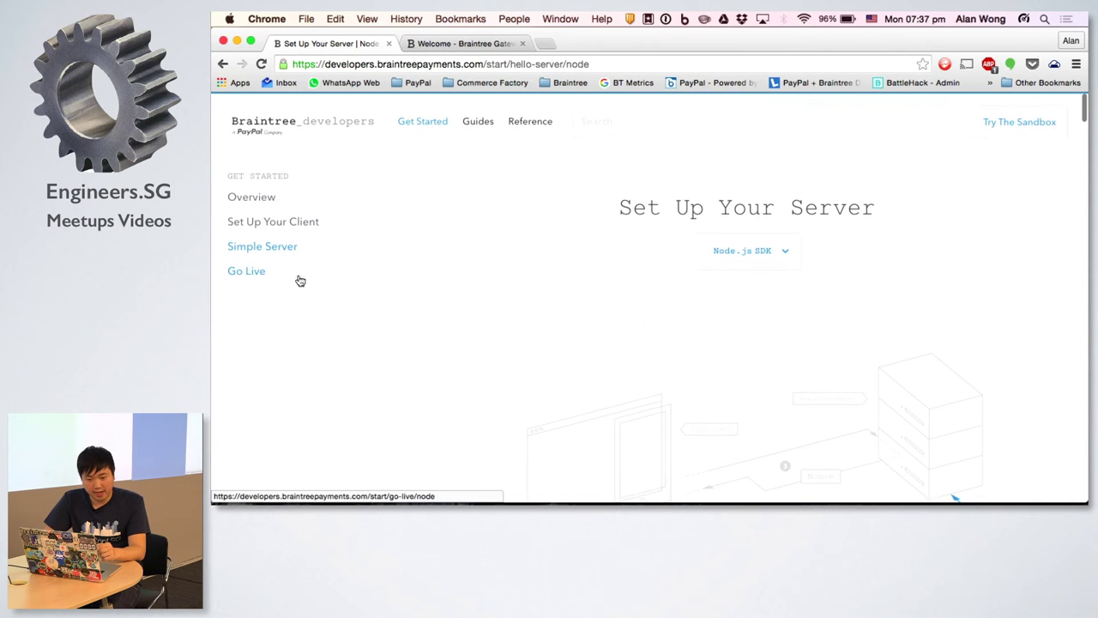
left_click(246, 270)
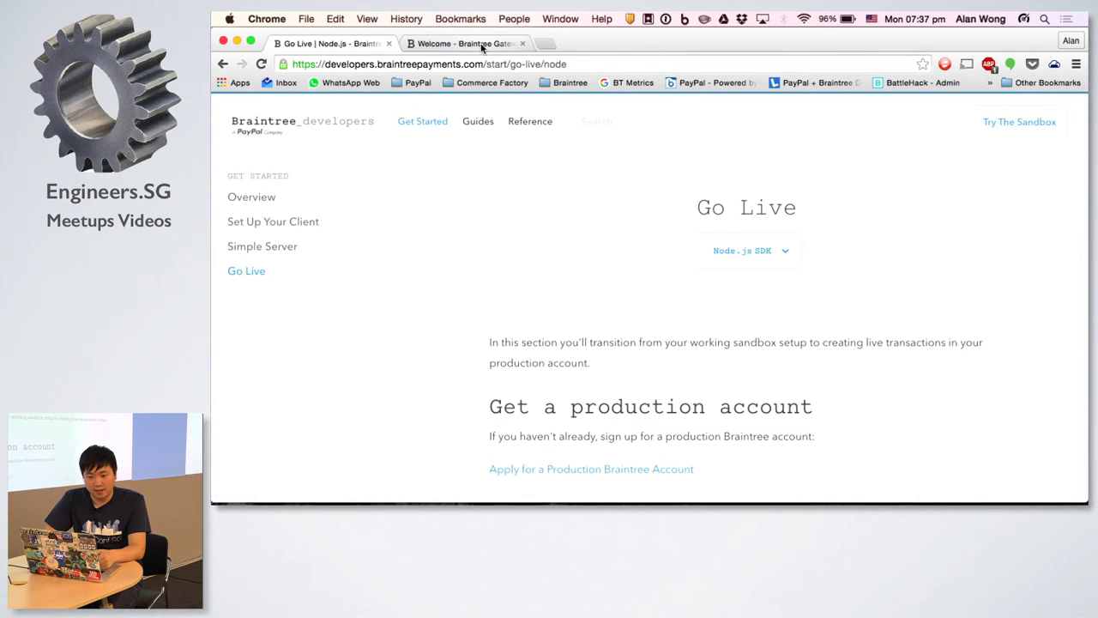
left_click(463, 43)
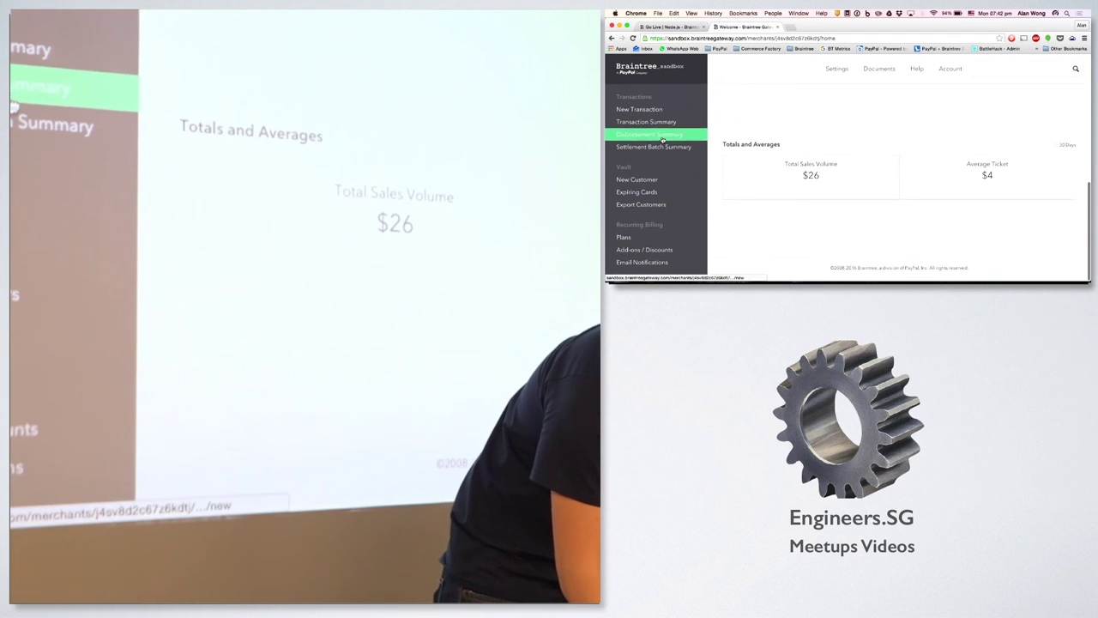
Step: Open Settings > Processing and review duplicate checking, PayPal, Venmo and Apple Pay options
left_click(836, 69)
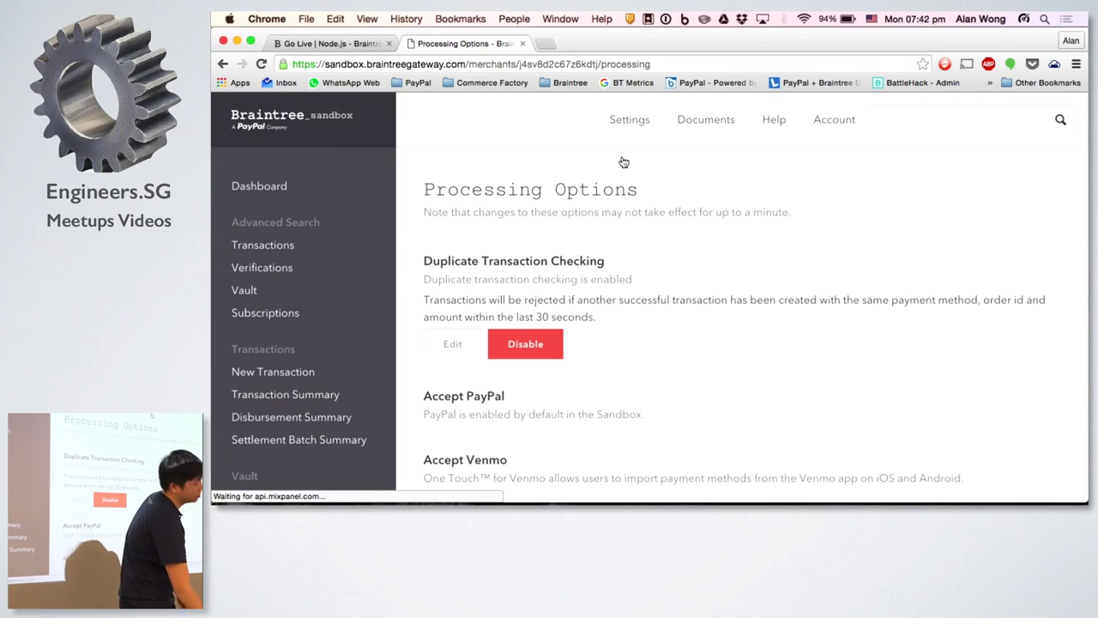
scroll("down", 3)
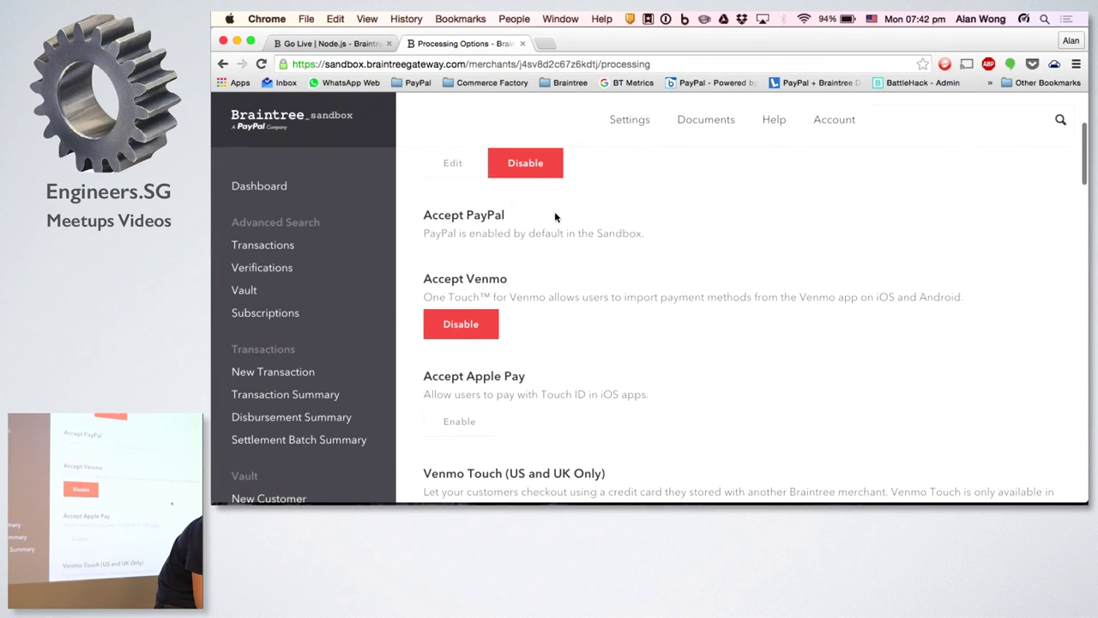
scroll("down", 3)
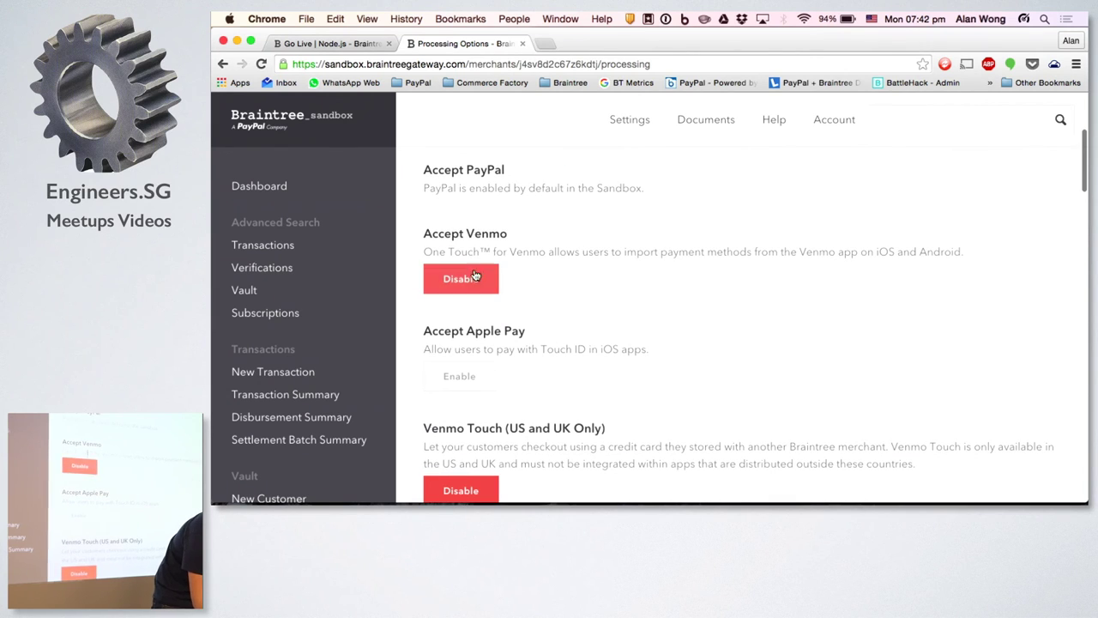